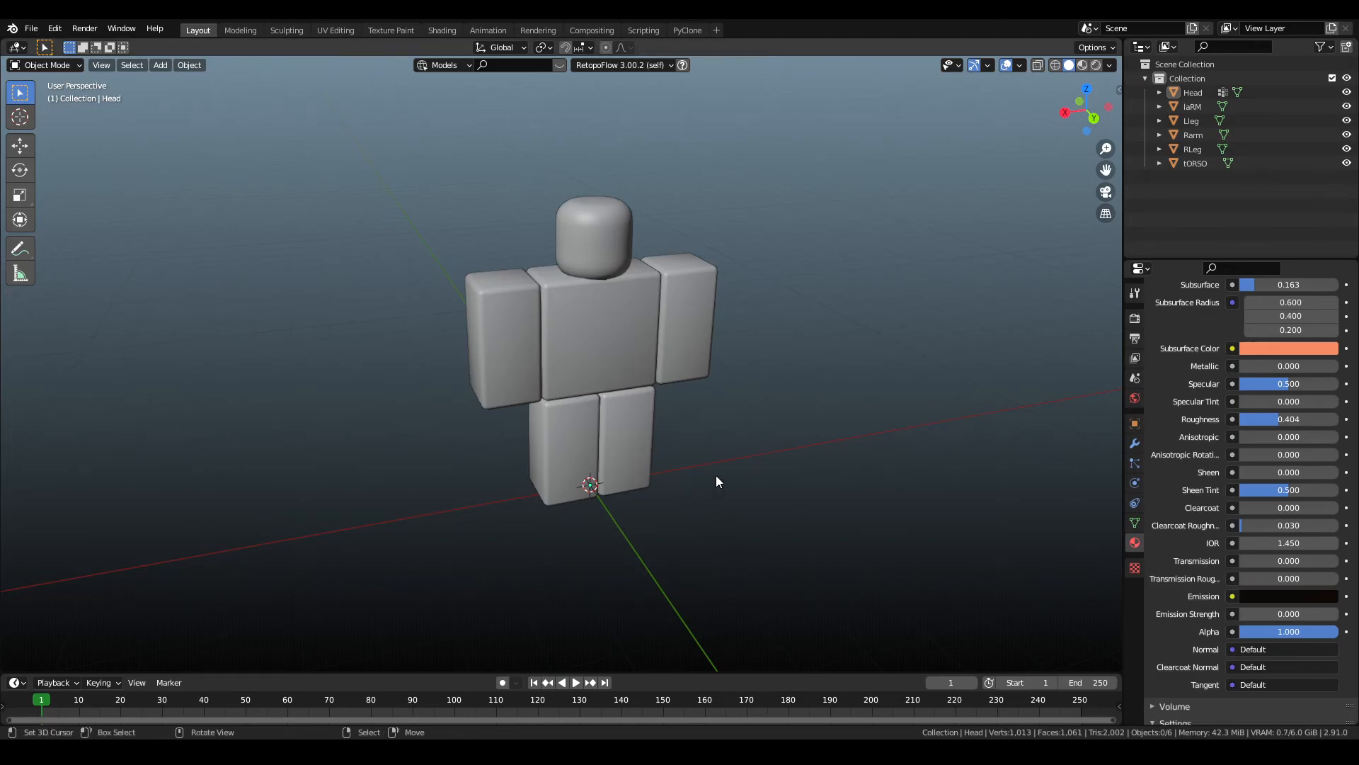
pyautogui.moveTo(852, 479)
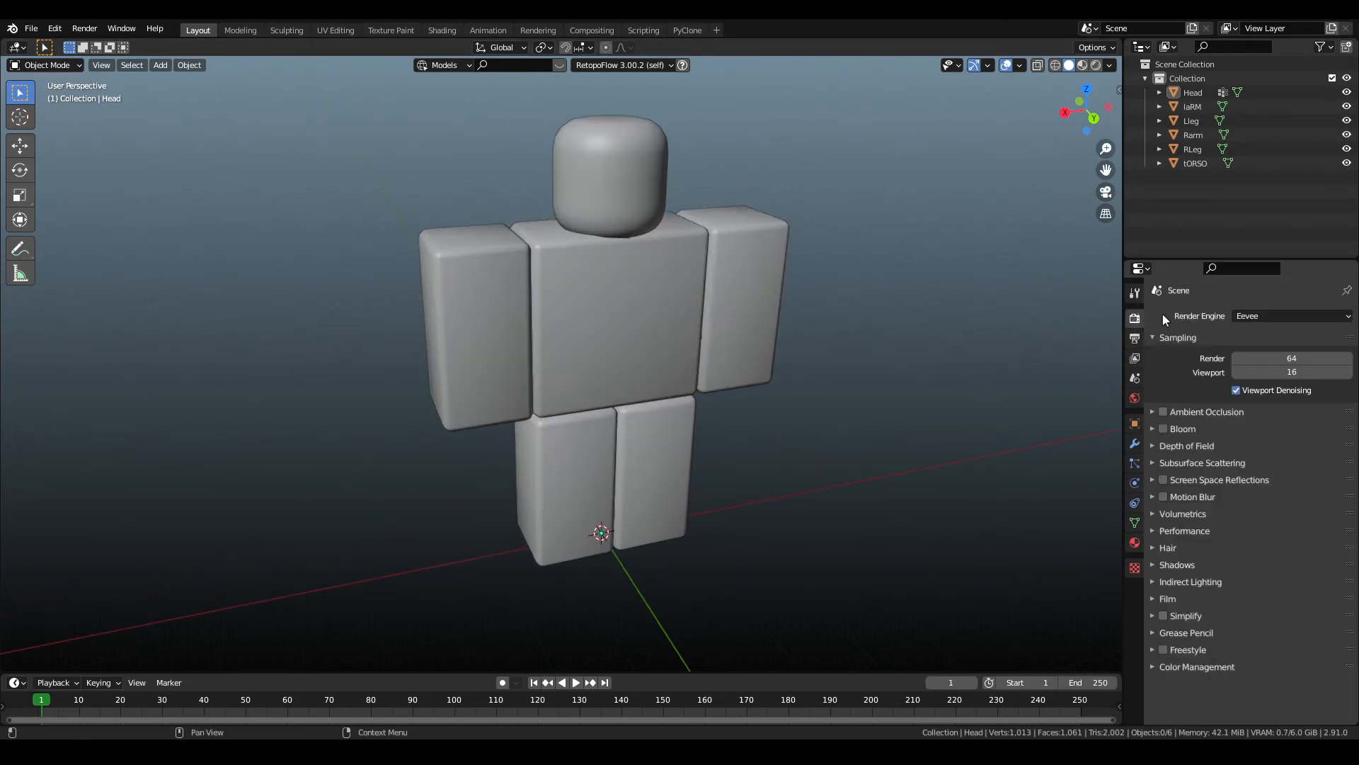
# Switch the render engine to Cycles and view the character in the rendered preview.
pyautogui.click(1290, 316)
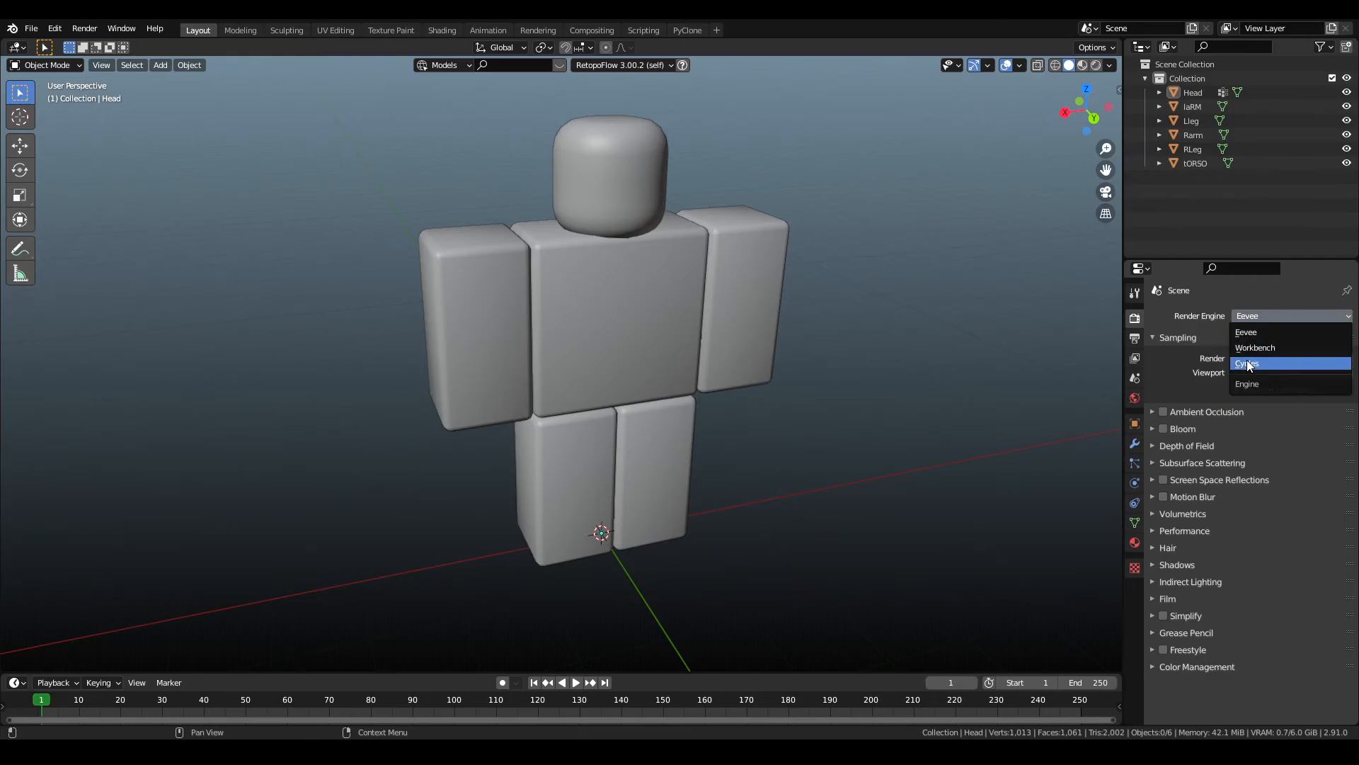
pyautogui.click(1246, 363)
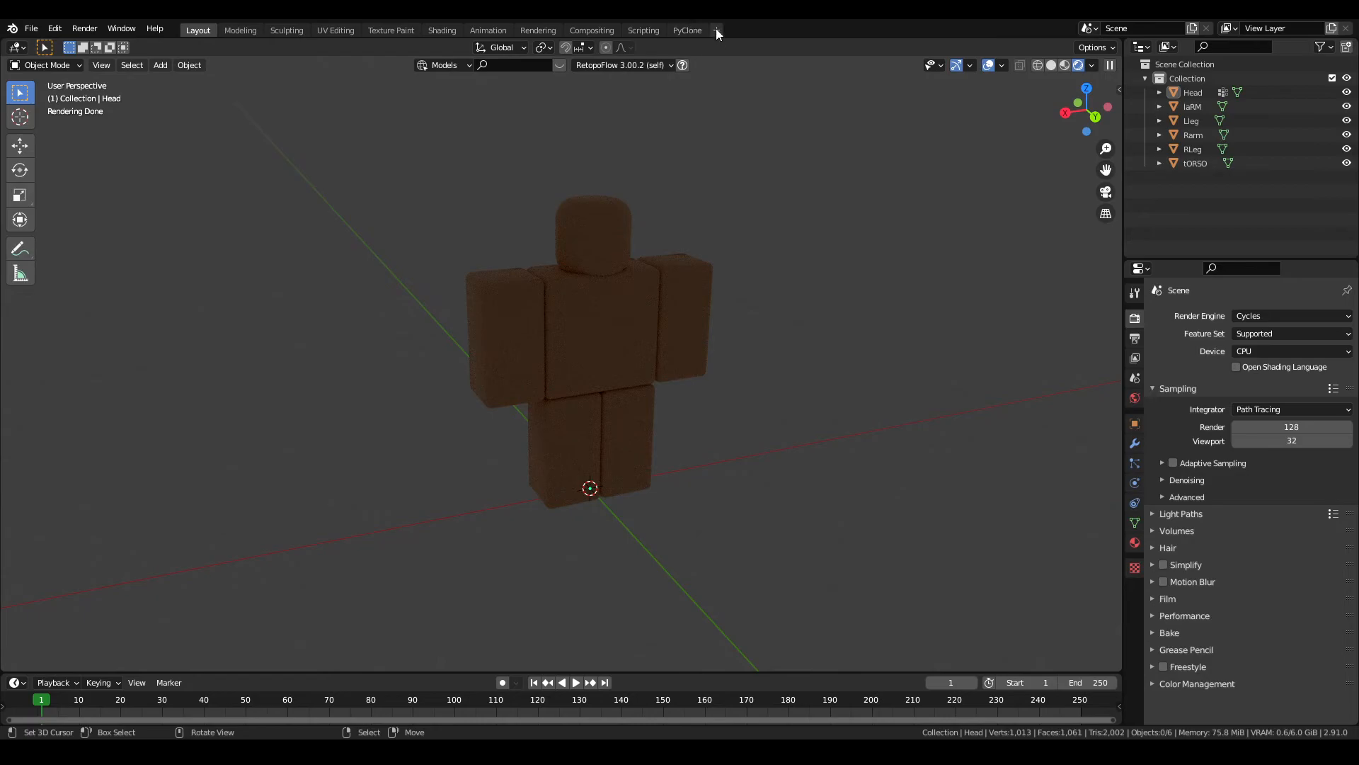
pyautogui.click(716, 30)
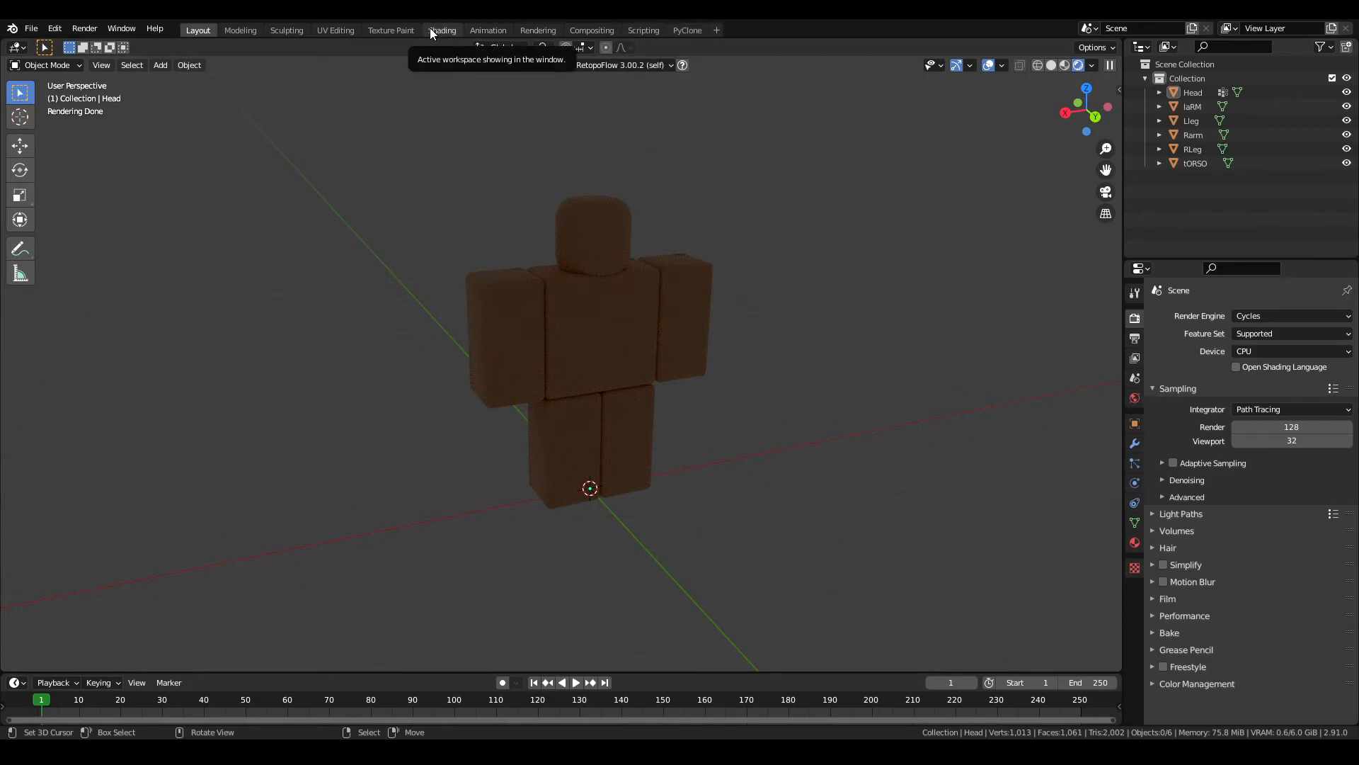
# Set the World background strength to 0 via the Shading workspace, then return to Layout in solid view.
pyautogui.click(441, 29)
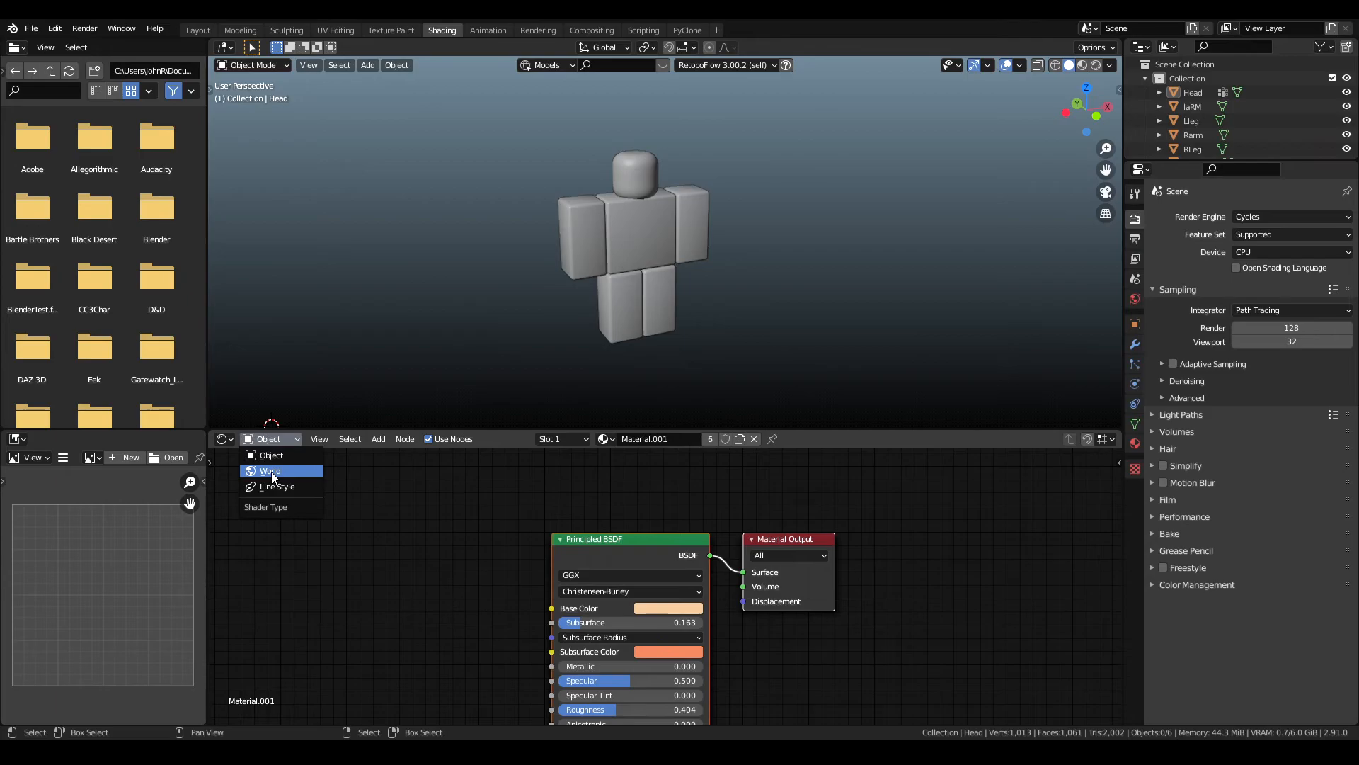
pyautogui.click(269, 470)
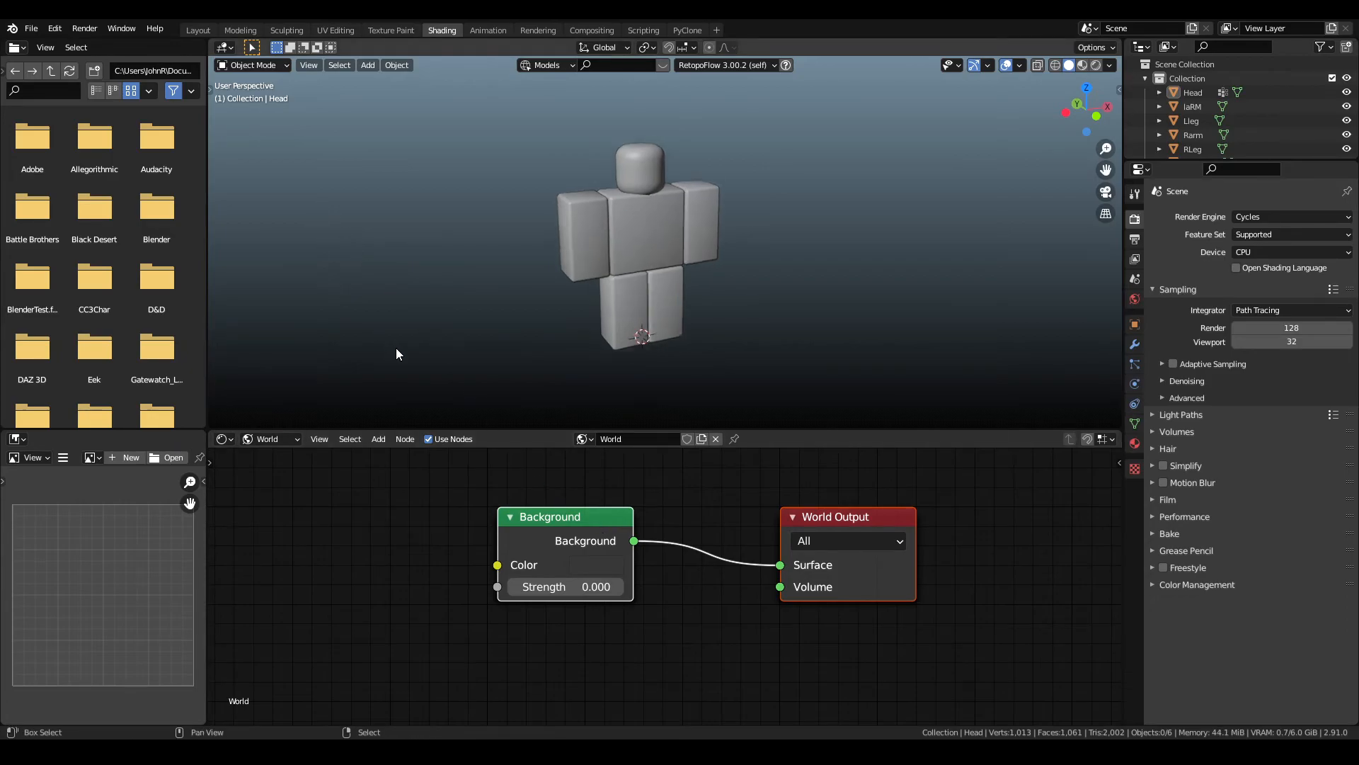
pyautogui.click(197, 28)
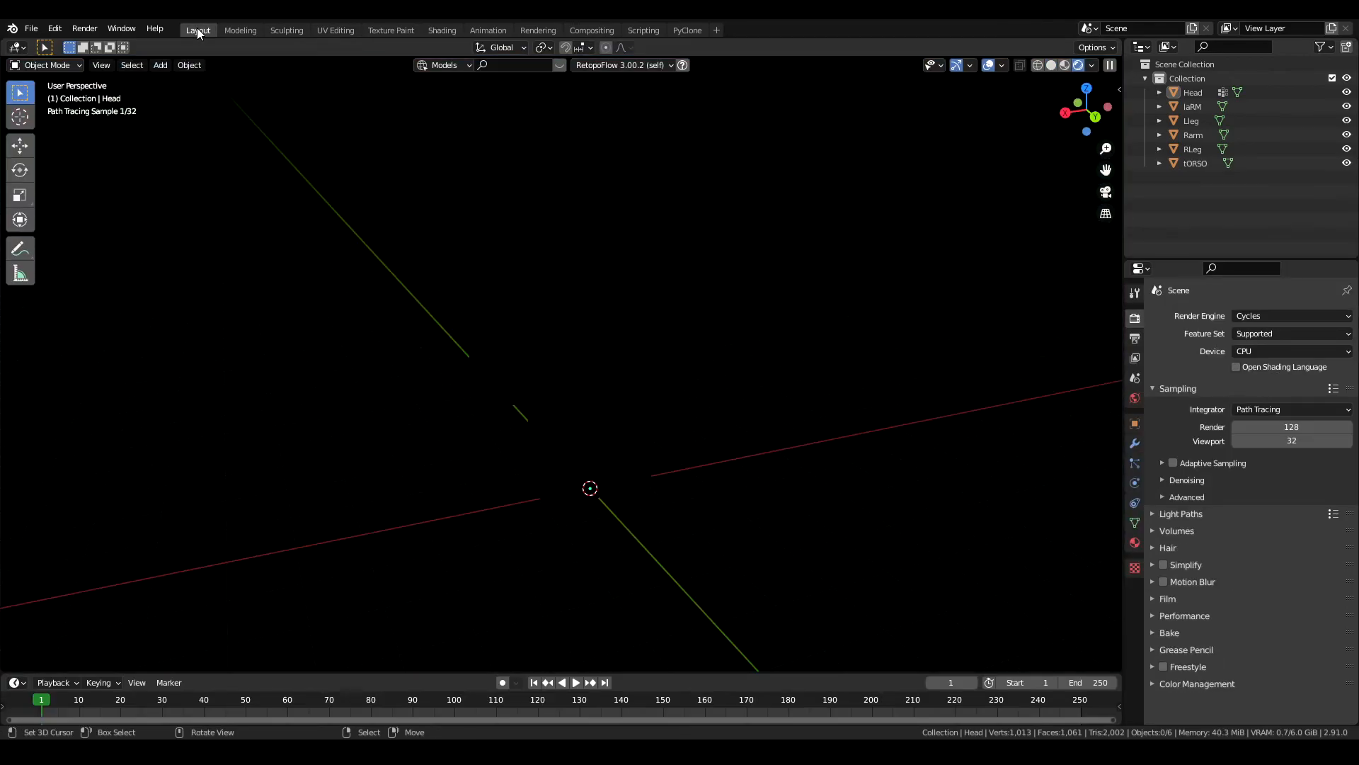
pyautogui.click(1070, 65)
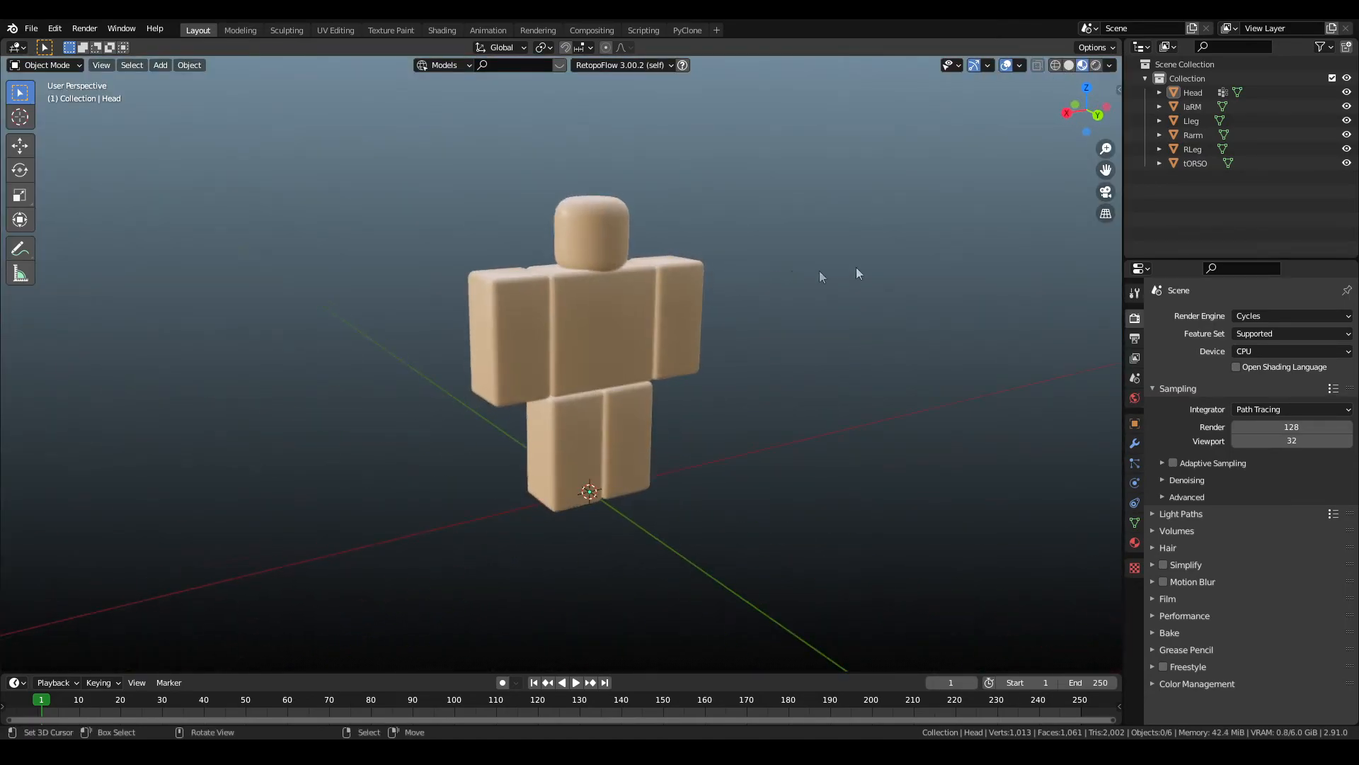
pyautogui.click(1079, 65)
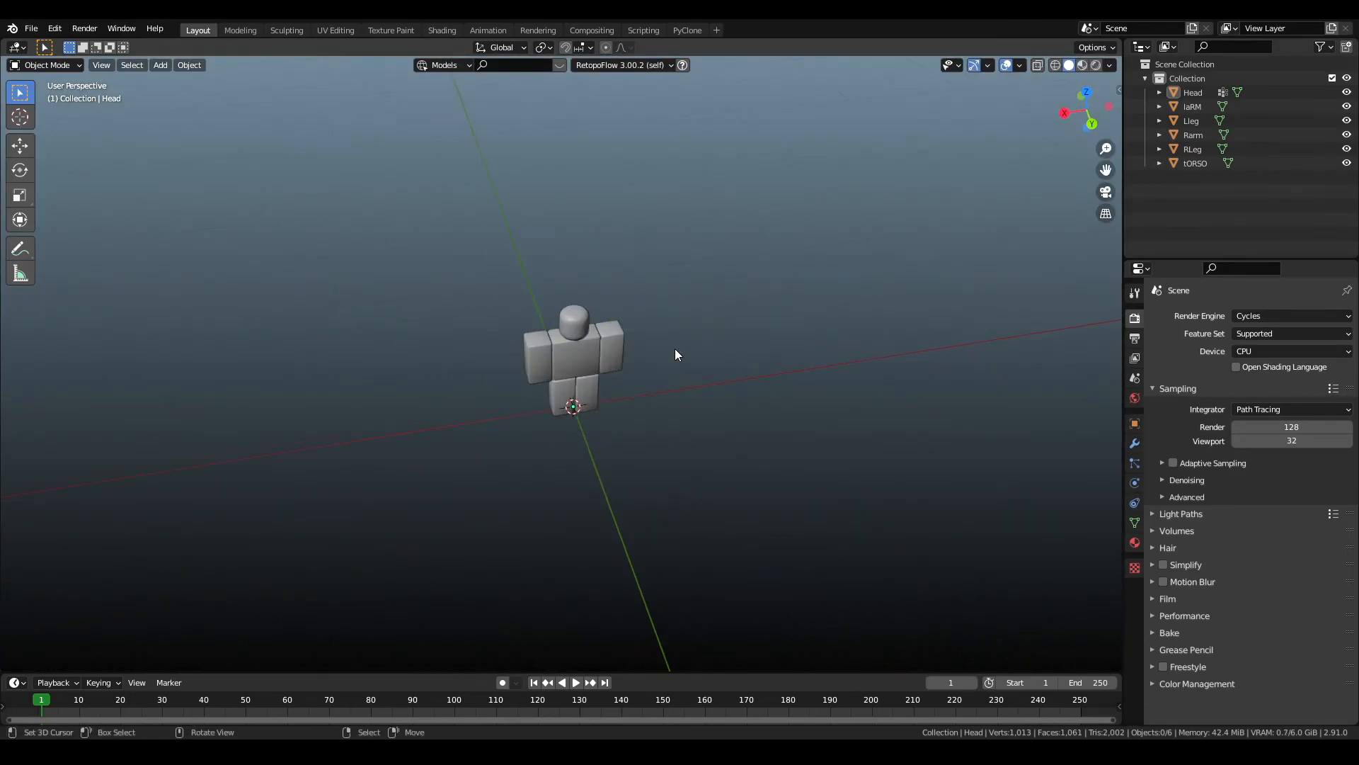
# Add a camera facing the character and set the output resolution to 1920 by 1920.
pyautogui.click(160, 64)
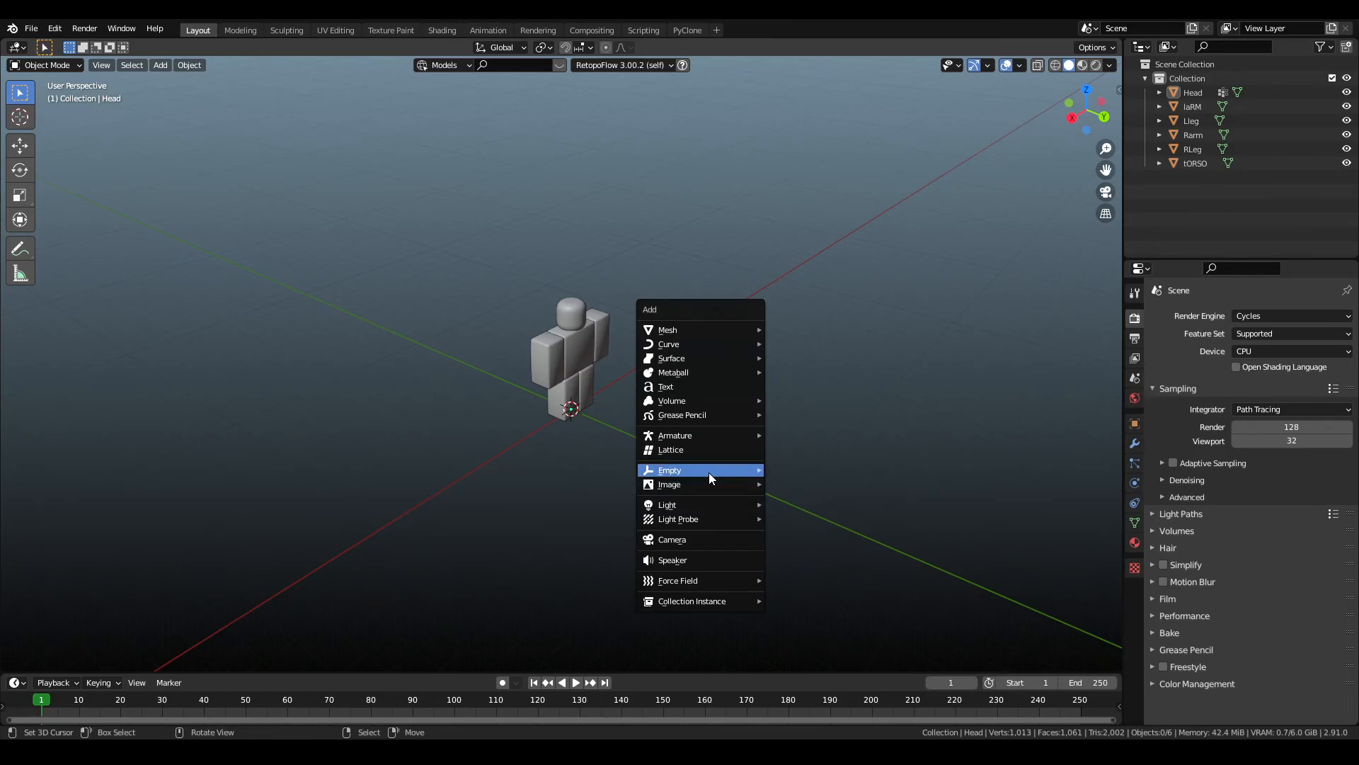
pyautogui.click(671, 540)
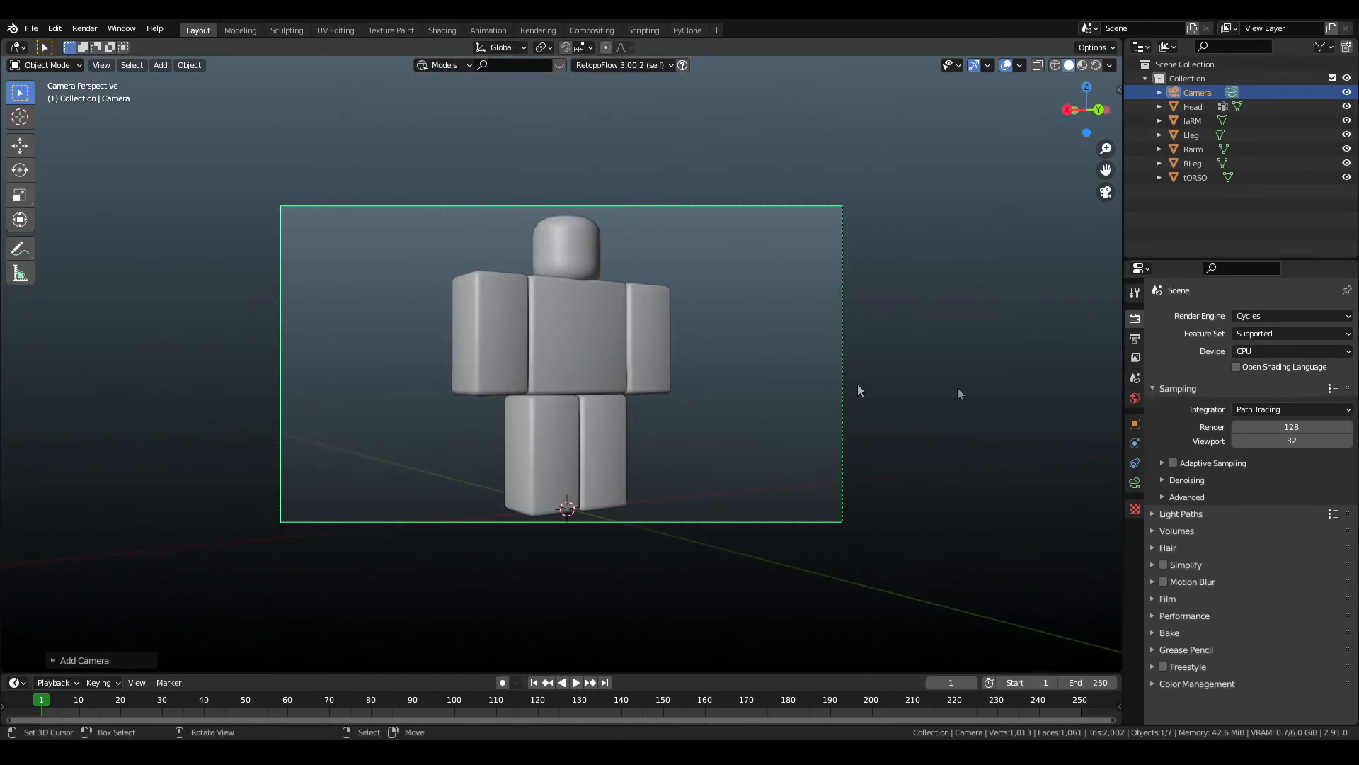
pyautogui.click(1133, 339)
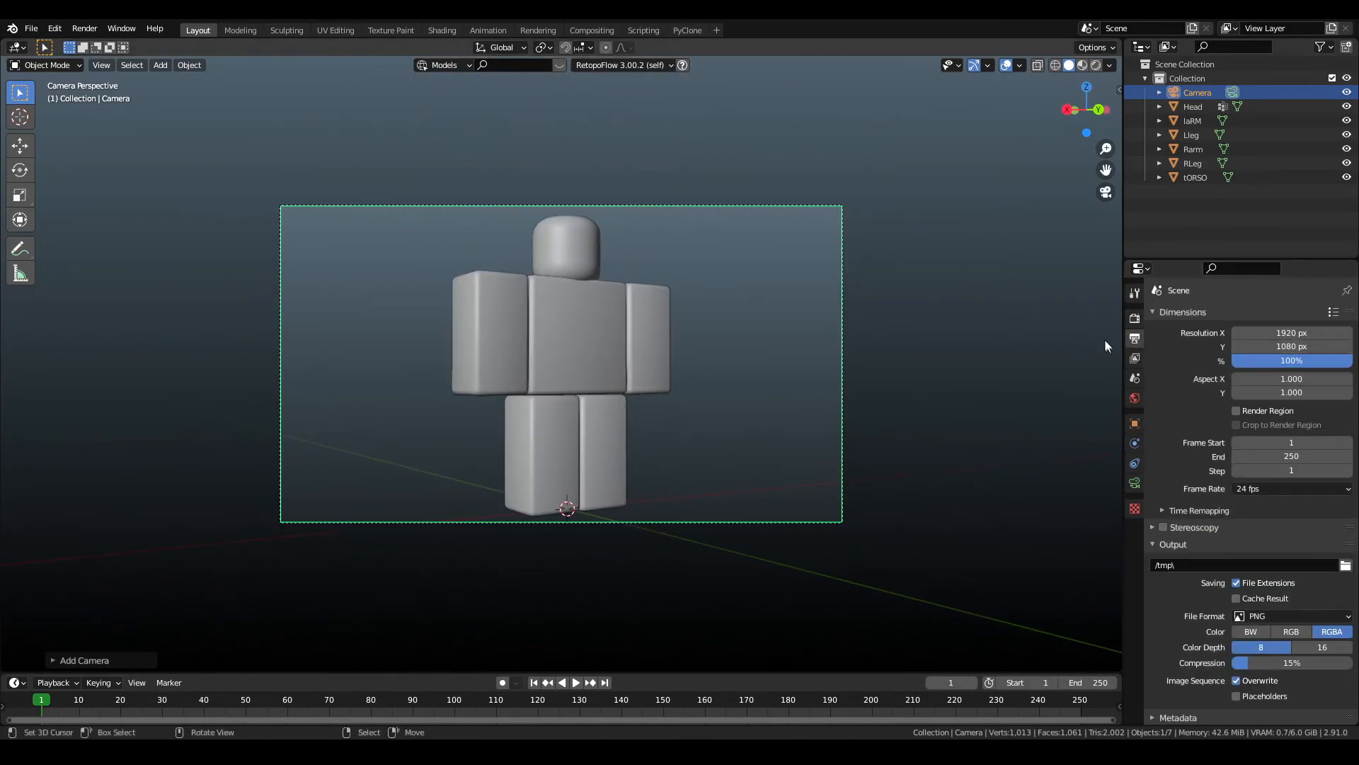
pyautogui.moveTo(1291, 345)
pyautogui.write('1920')
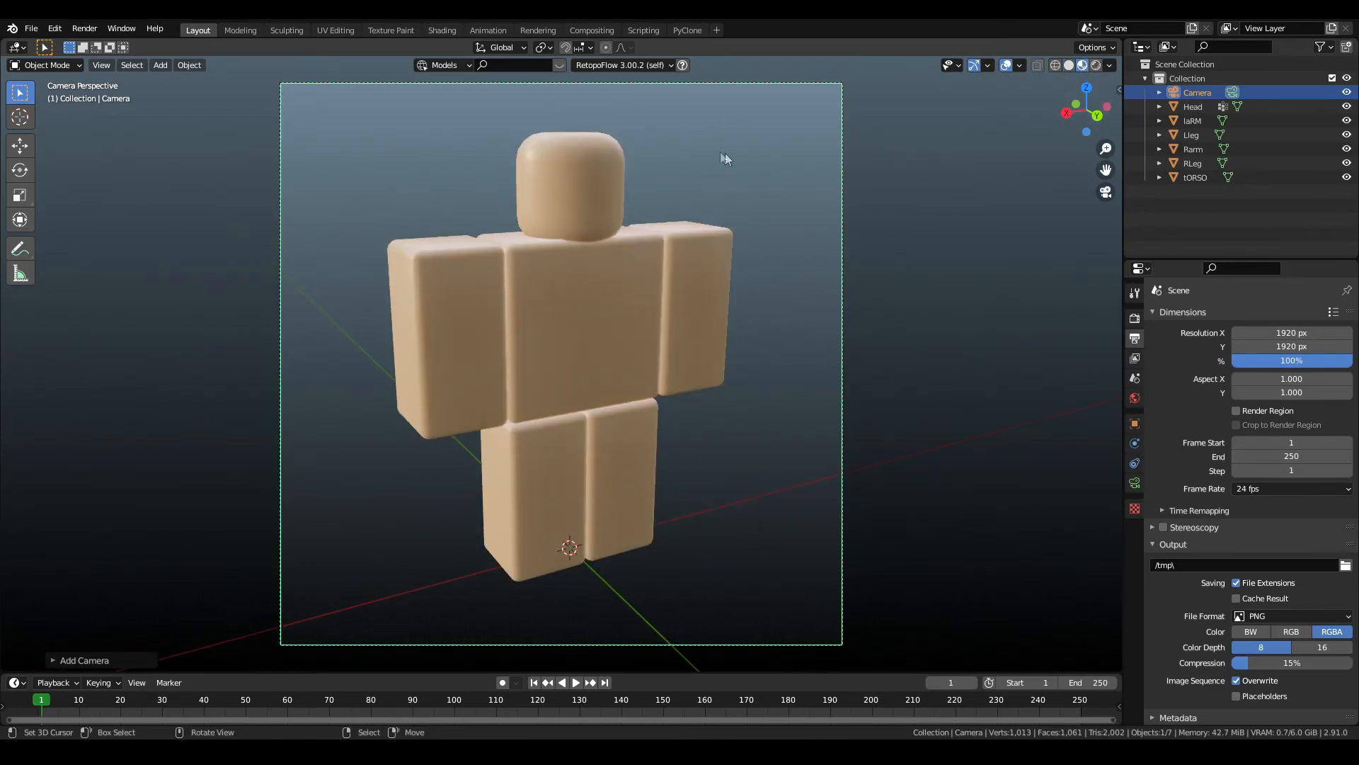
pyautogui.moveTo(678, 216)
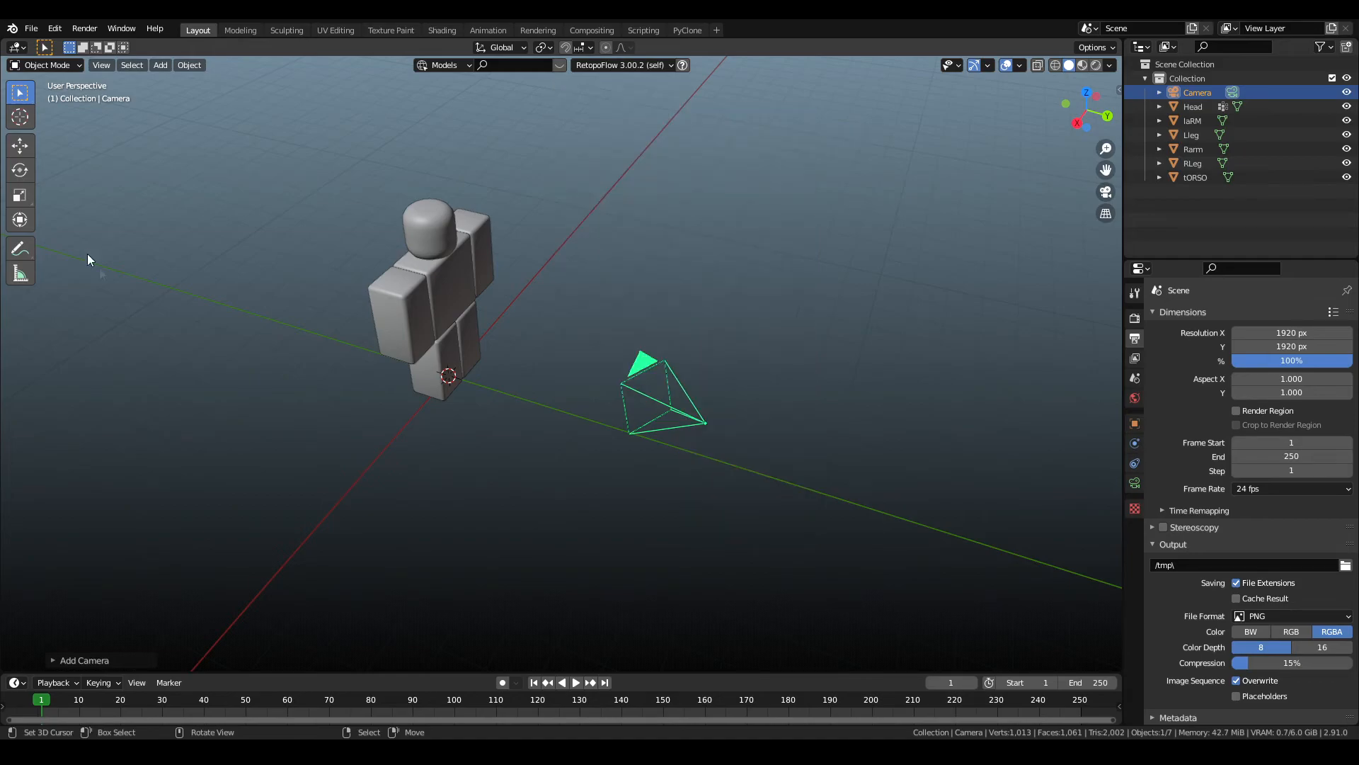
# Add a ground plane under the character and extrude its back edge up into a wall.
pyautogui.click(160, 63)
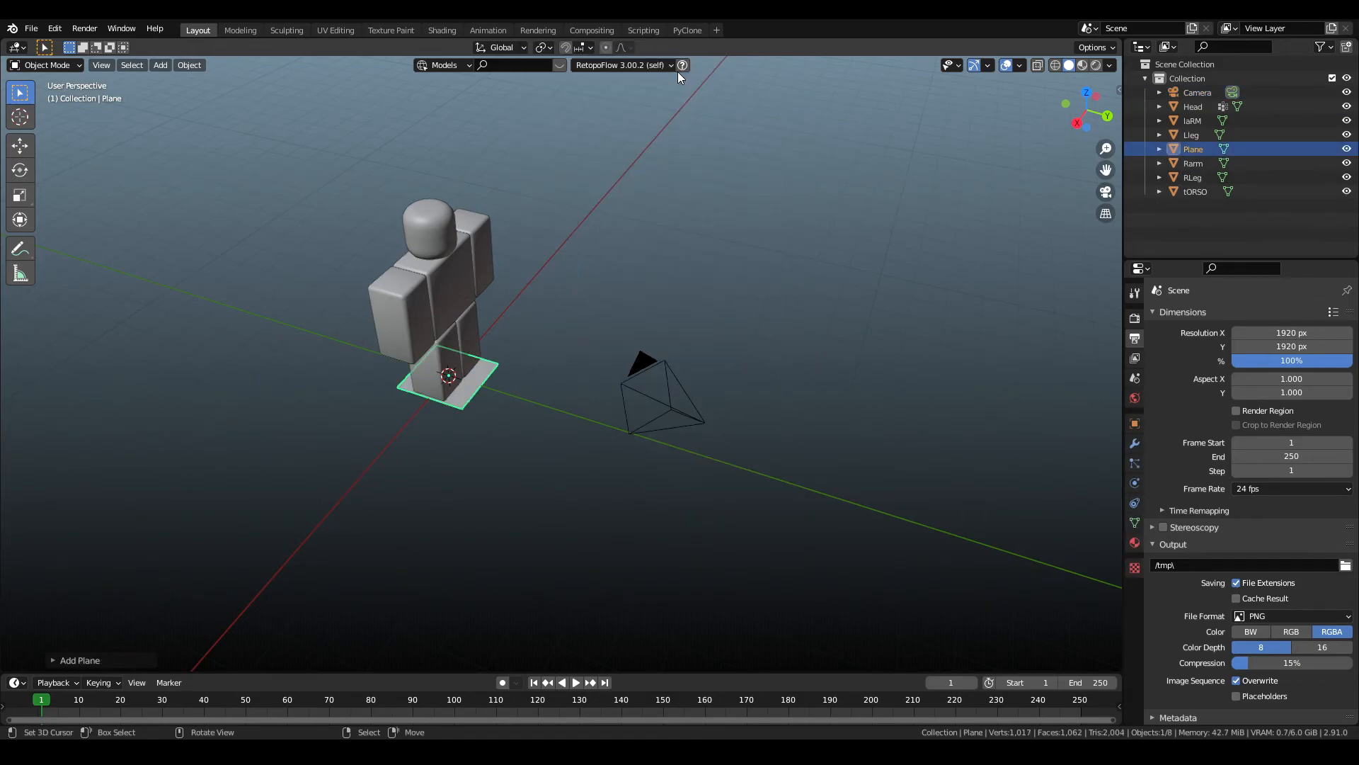
pyautogui.press('Tab')
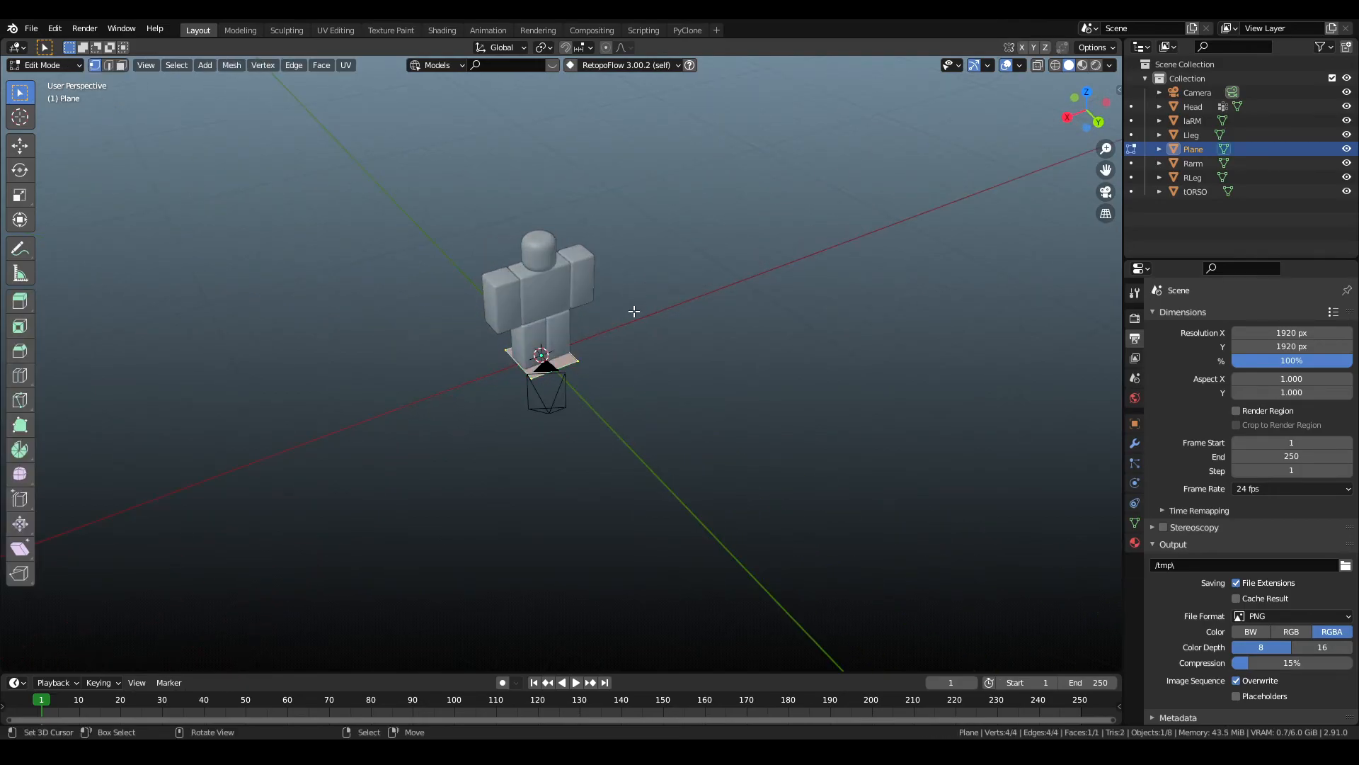
pyautogui.moveTo(602, 368)
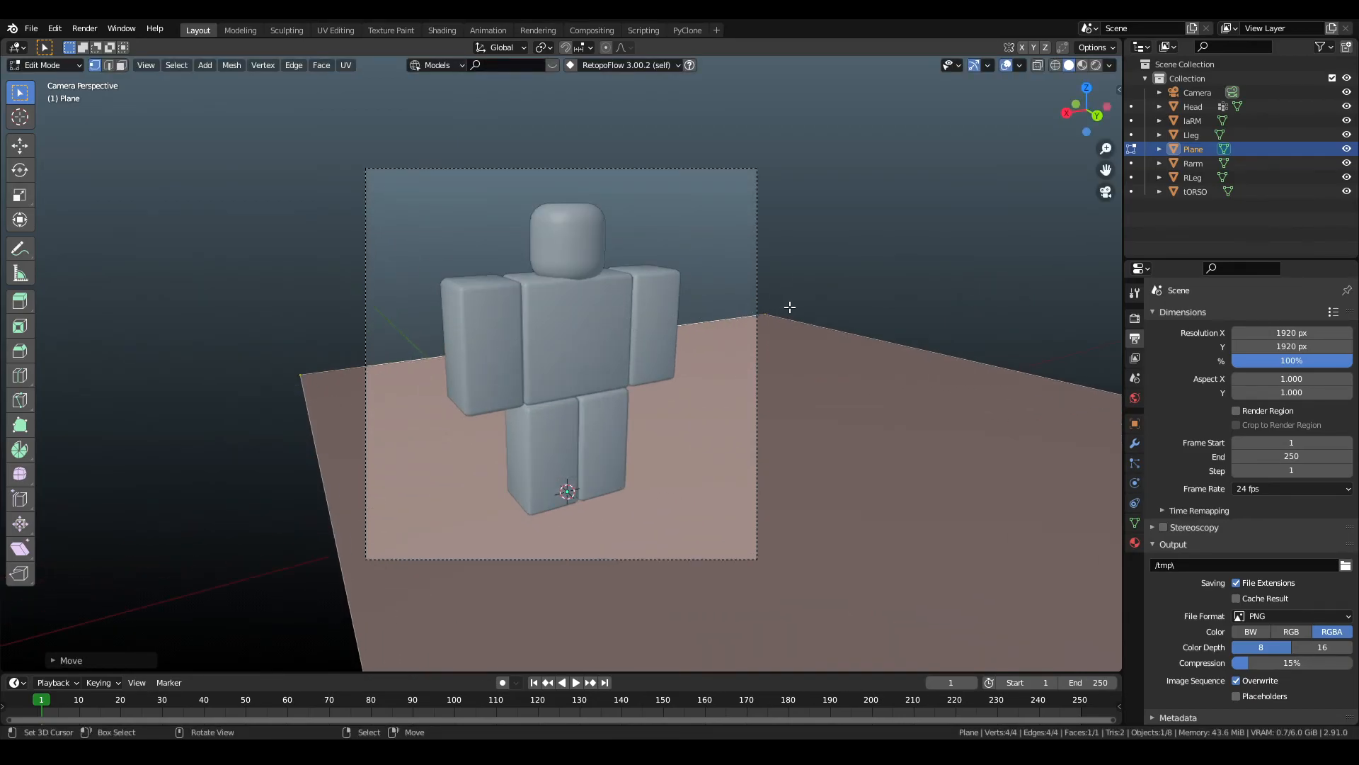
pyautogui.click(111, 65)
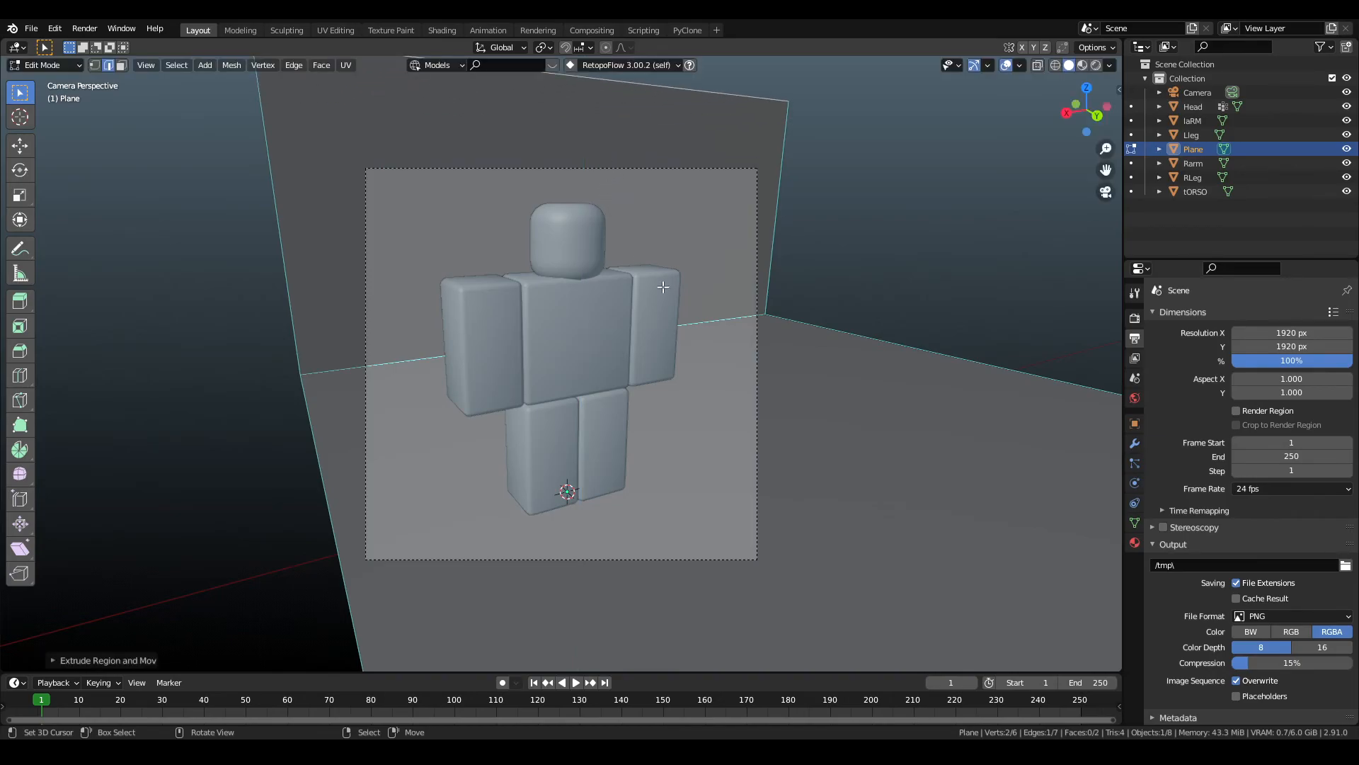
pyautogui.press('Tab')
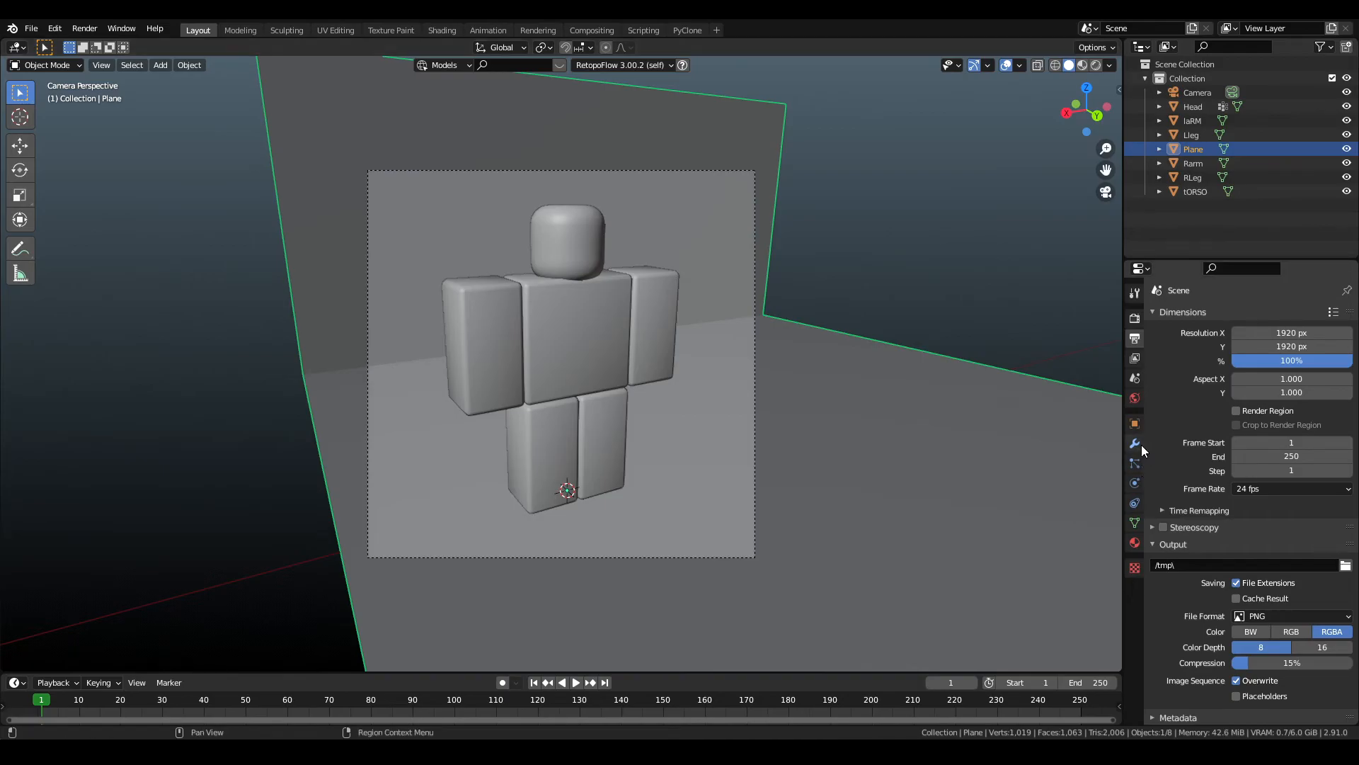
# Round the backdrop's floor-to-wall corner with smooth shading and rotate it to face the camera.
pyautogui.click(1134, 443)
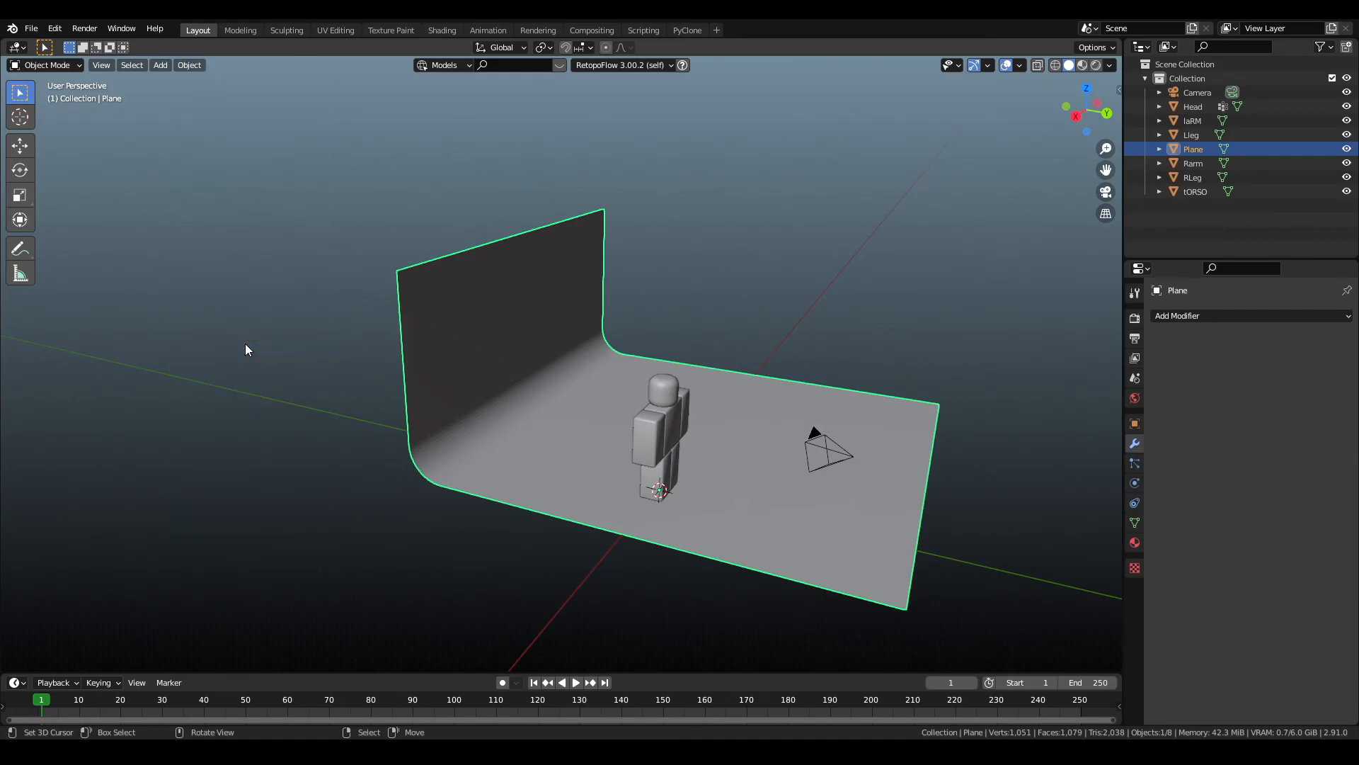
pyautogui.moveTo(679, 378)
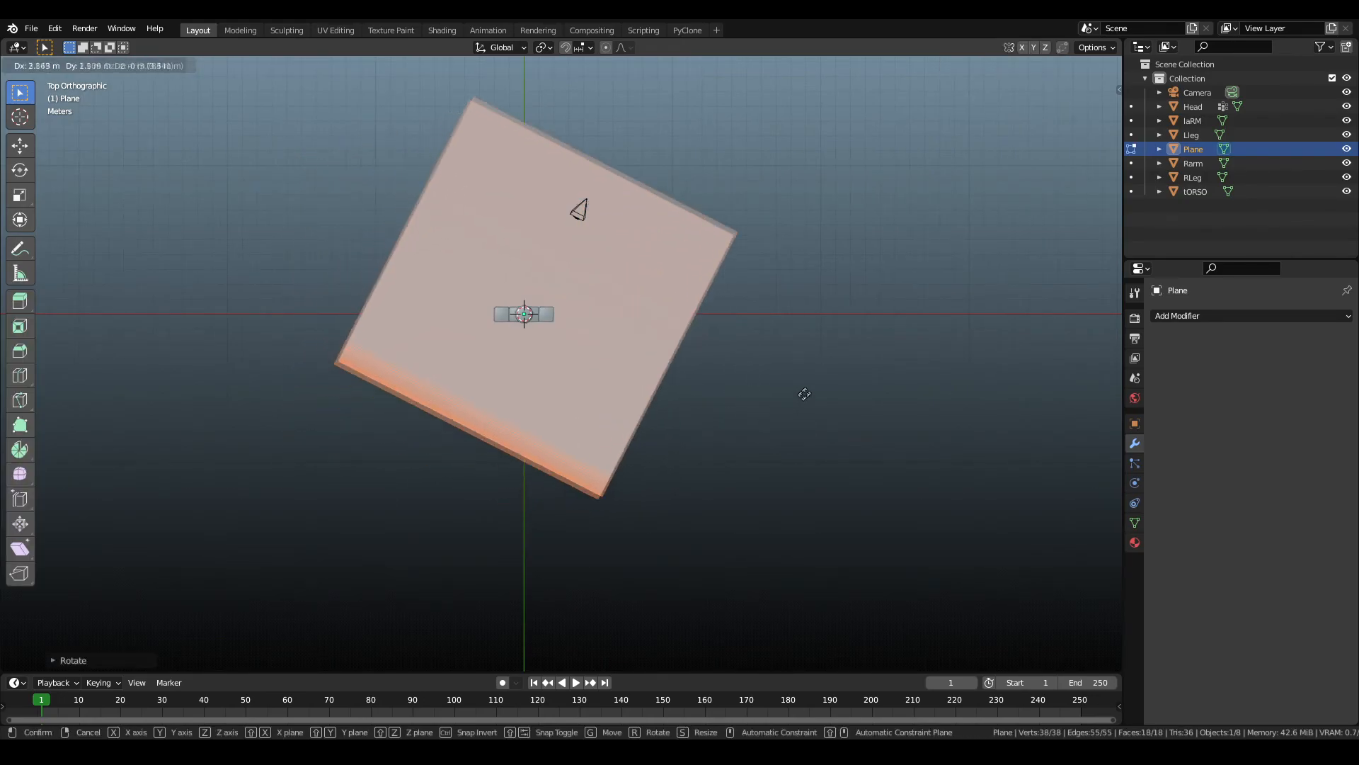
pyautogui.press('Tab')
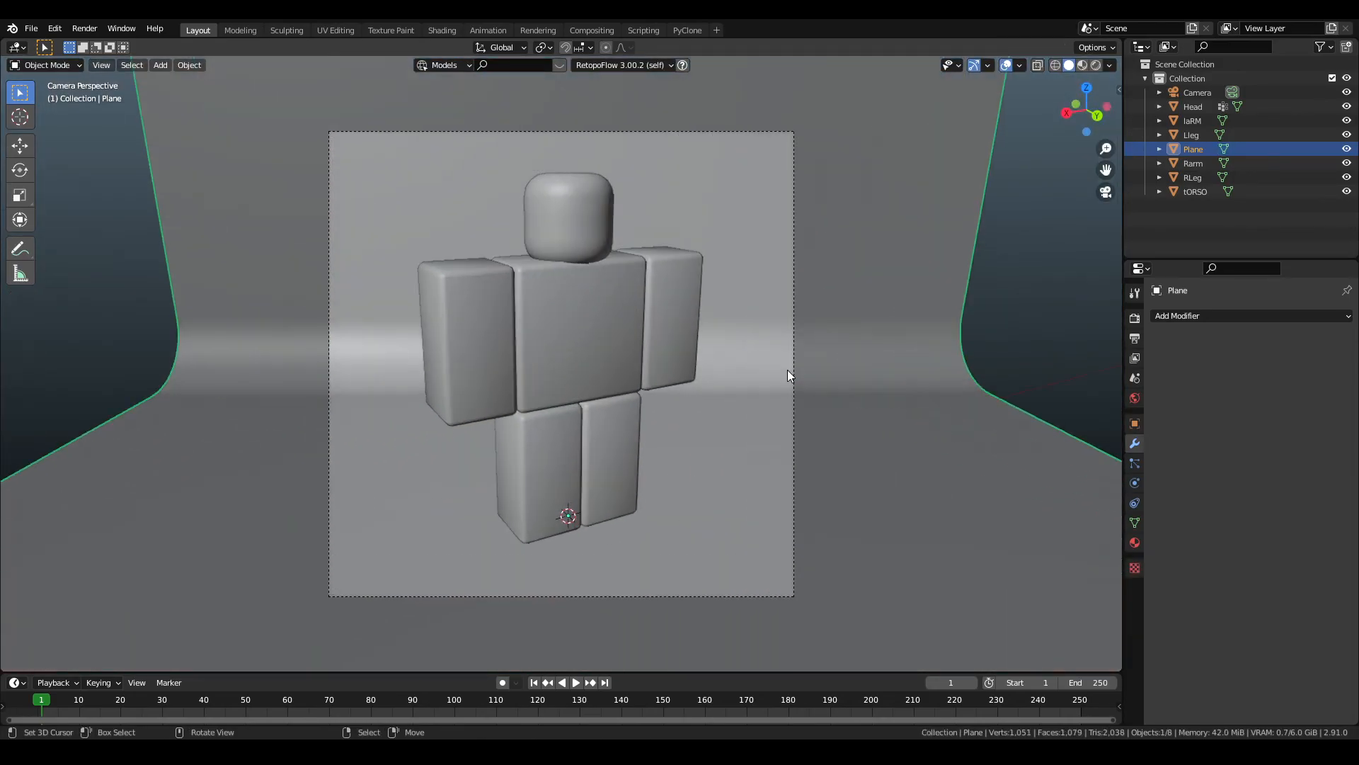
pyautogui.click(1096, 64)
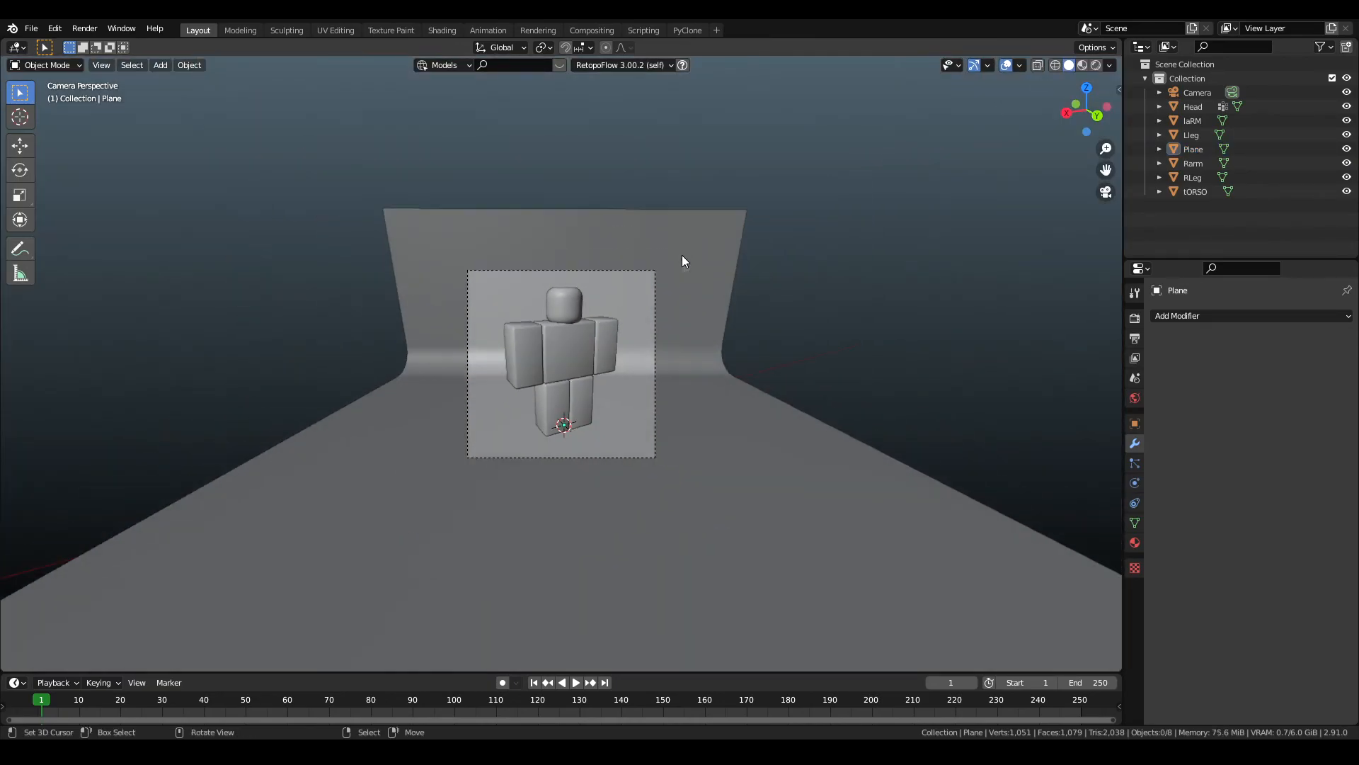
pyautogui.moveTo(685, 261); pyautogui.dragTo(789, 316)
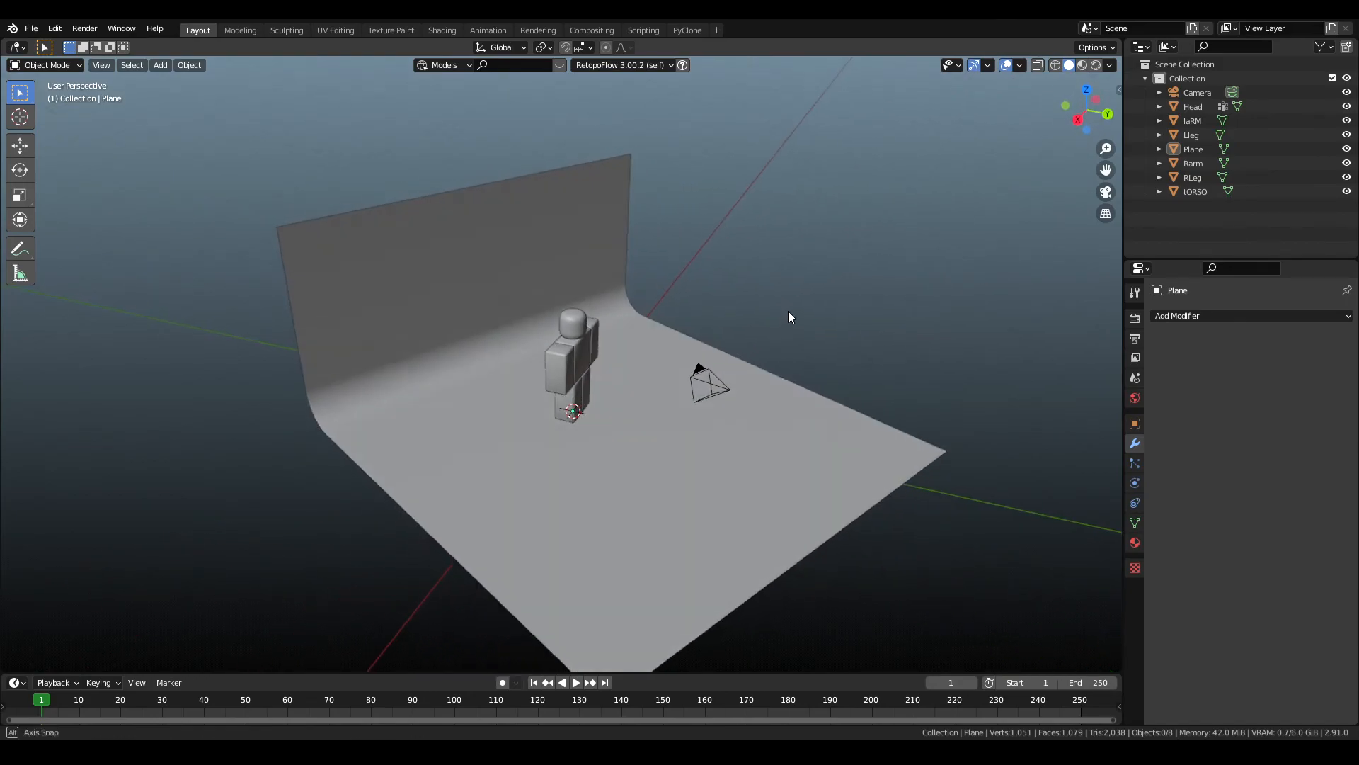
# Add an area light high to one side and aim it down at the character.
pyautogui.click(160, 65)
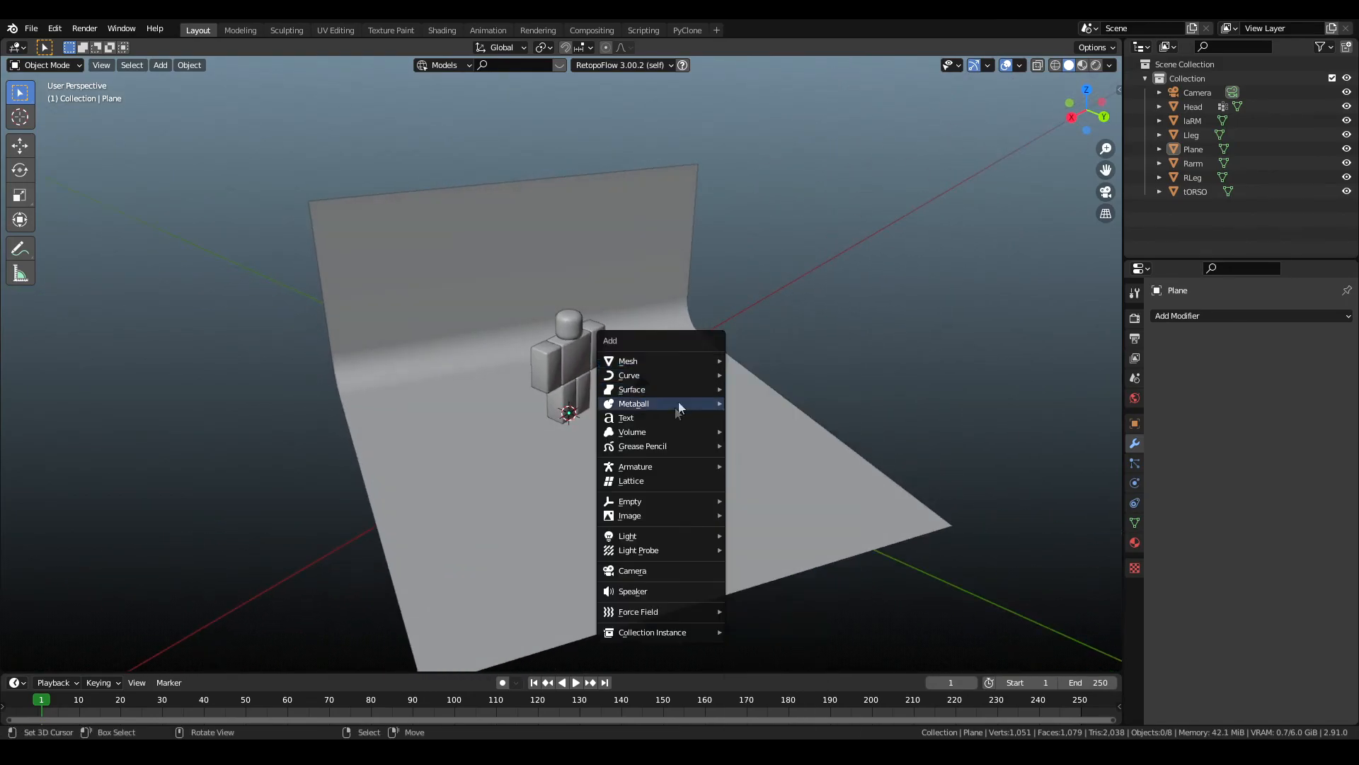
pyautogui.moveTo(628, 536)
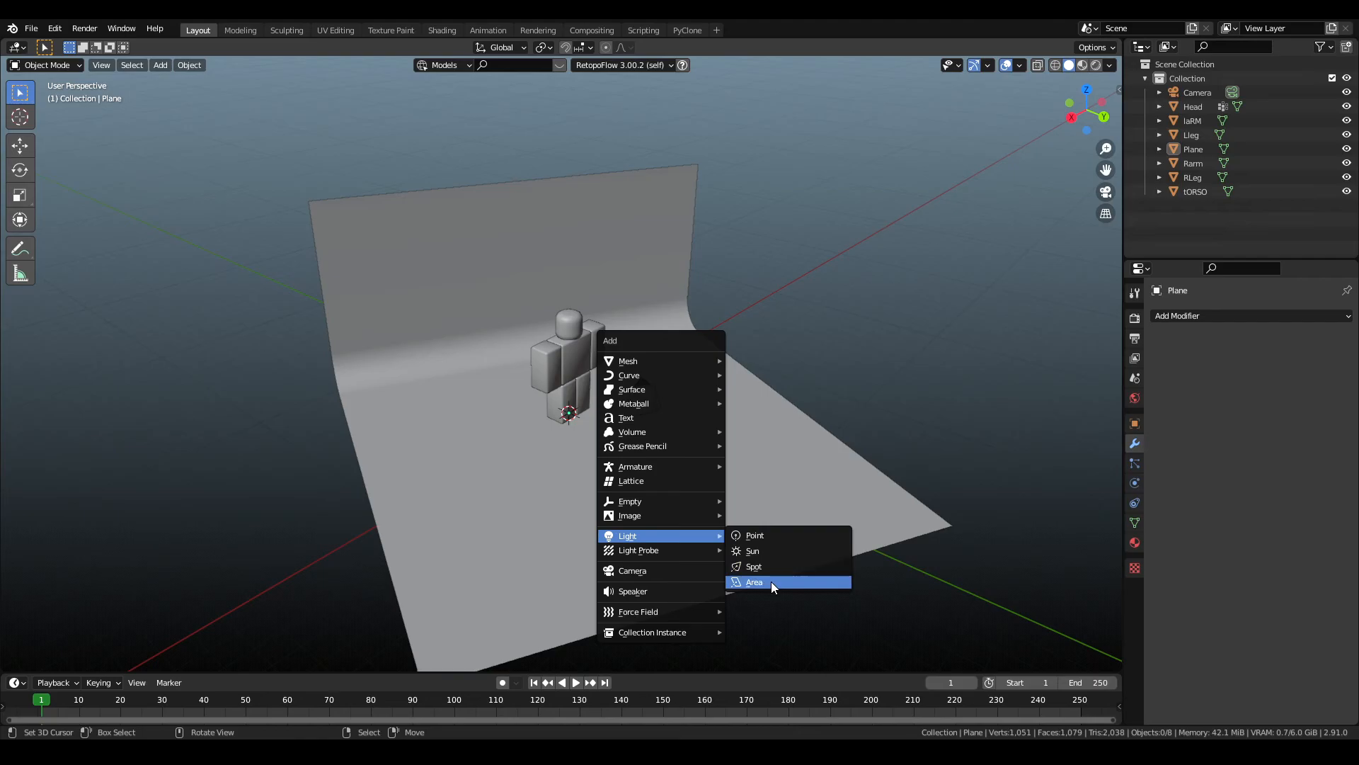
pyautogui.click(753, 582)
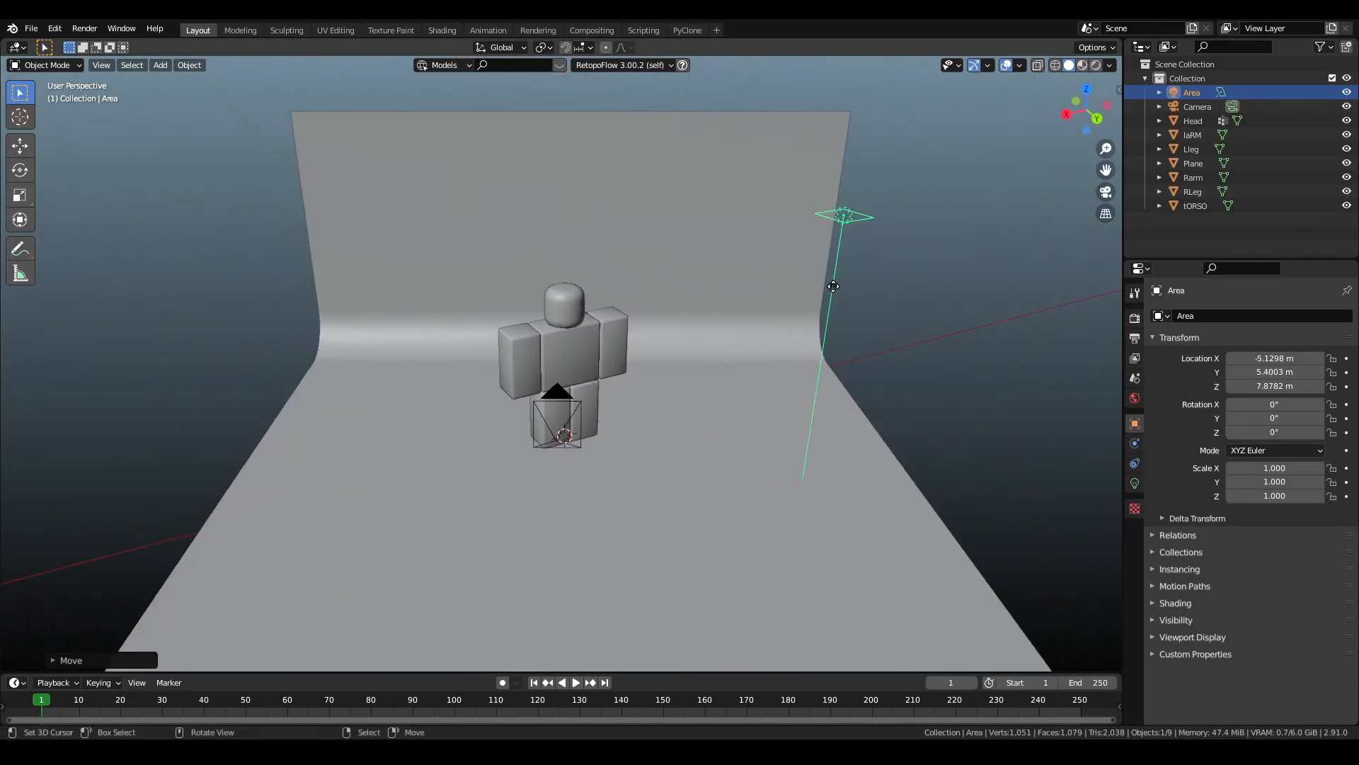
pyautogui.moveTo(832, 286); pyautogui.dragTo(854, 409)
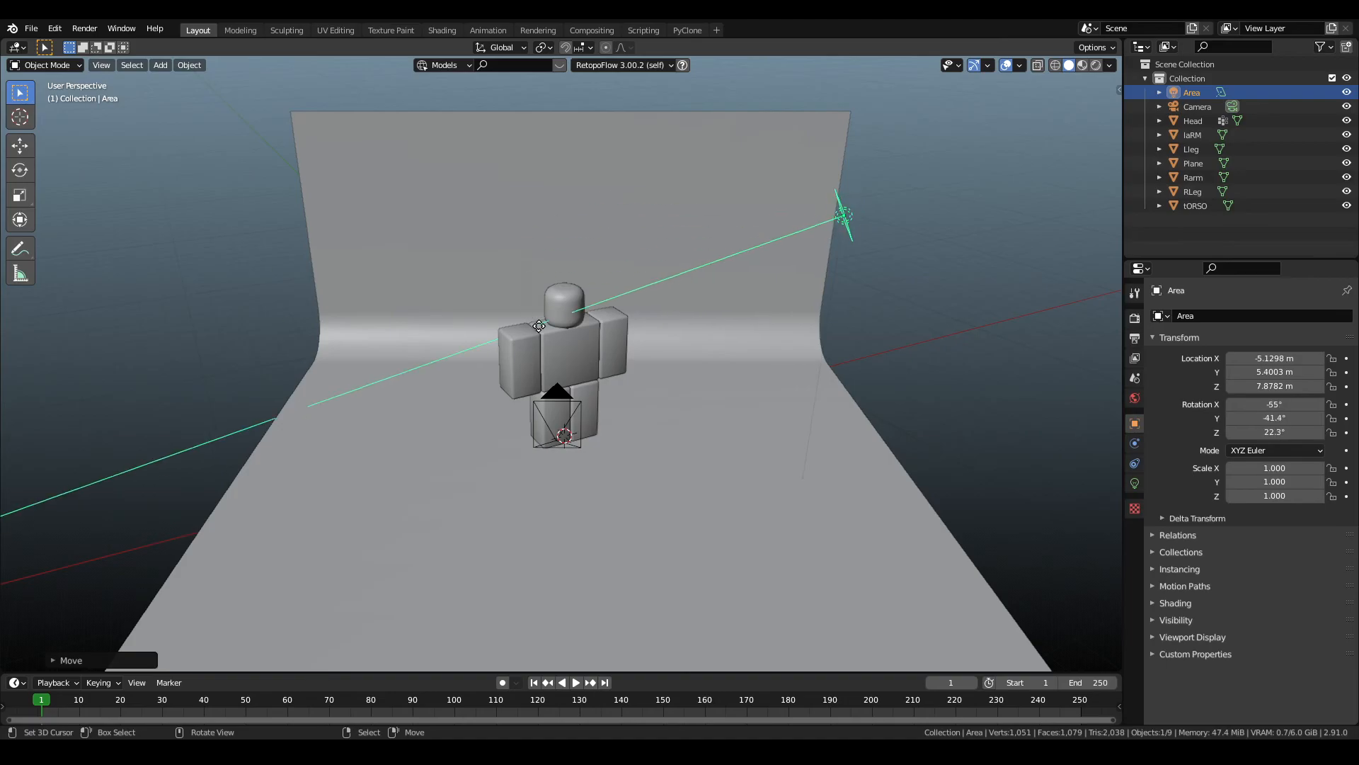
pyautogui.moveTo(564, 347); pyautogui.dragTo(754, 358)
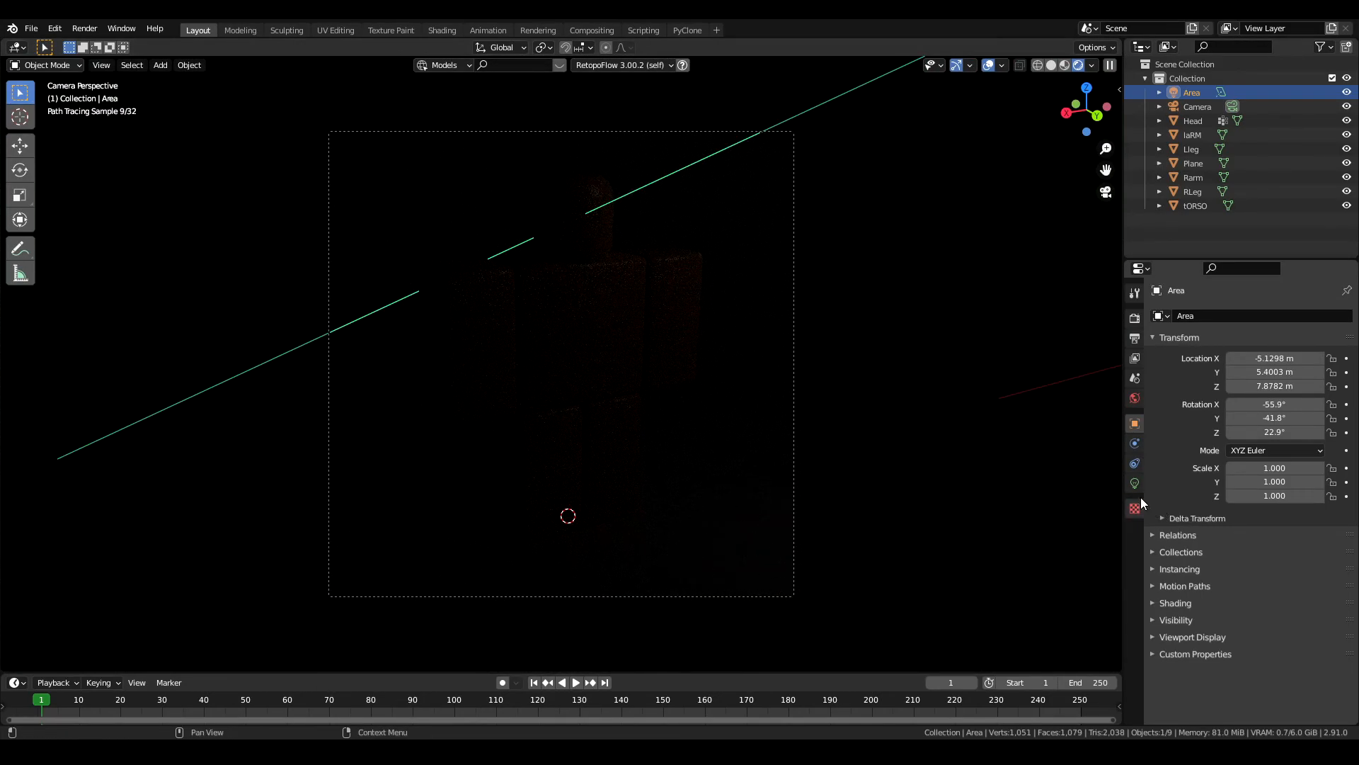
# Raise the area light to 400 W and try pale and greenish tints before keeping it white.
pyautogui.click(1134, 484)
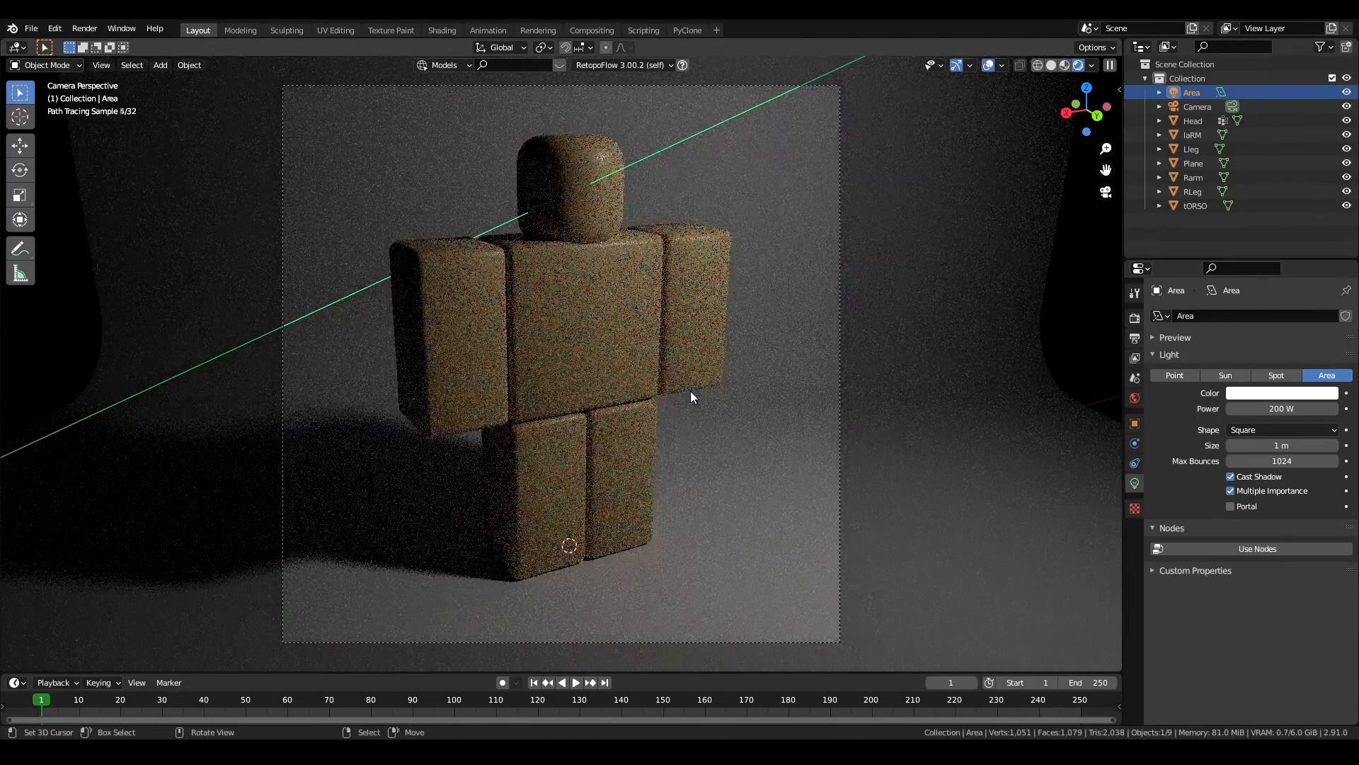
pyautogui.click(1281, 408)
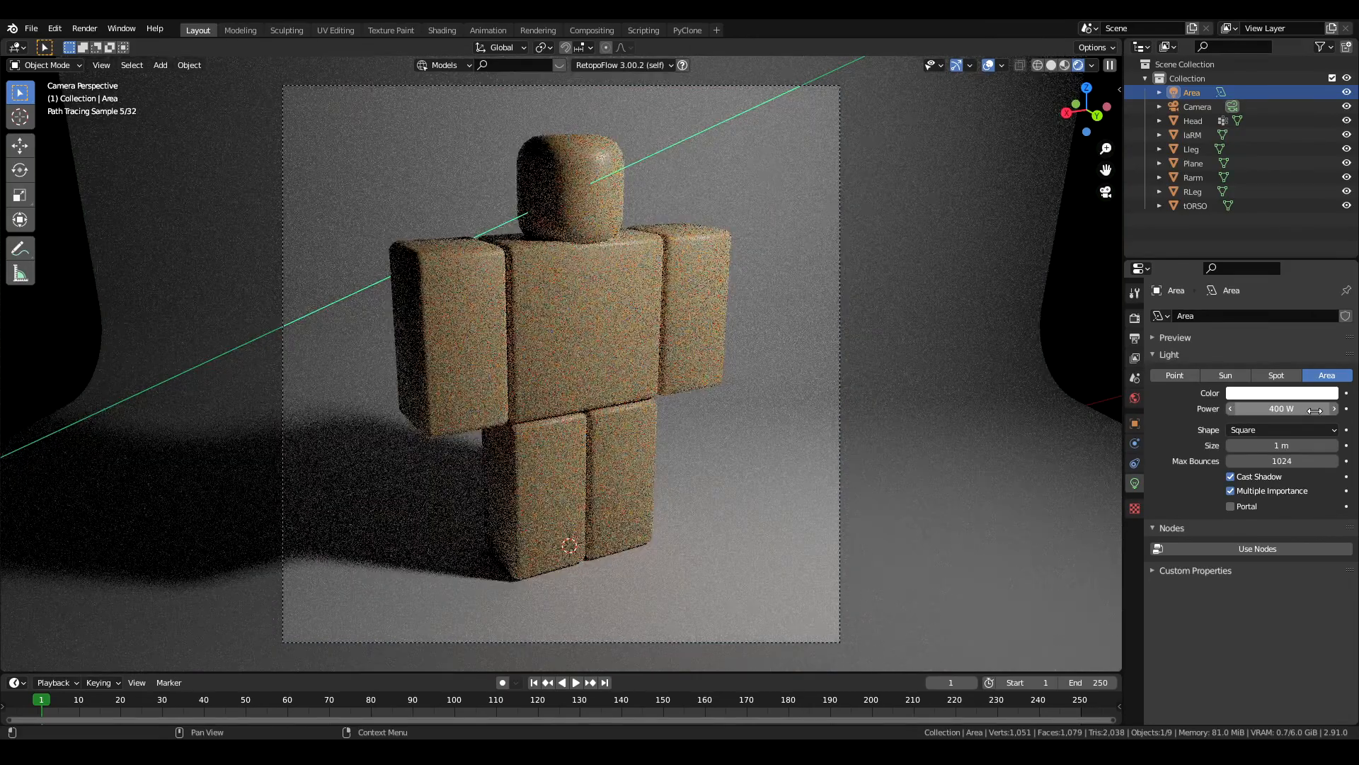
pyautogui.click(1281, 393)
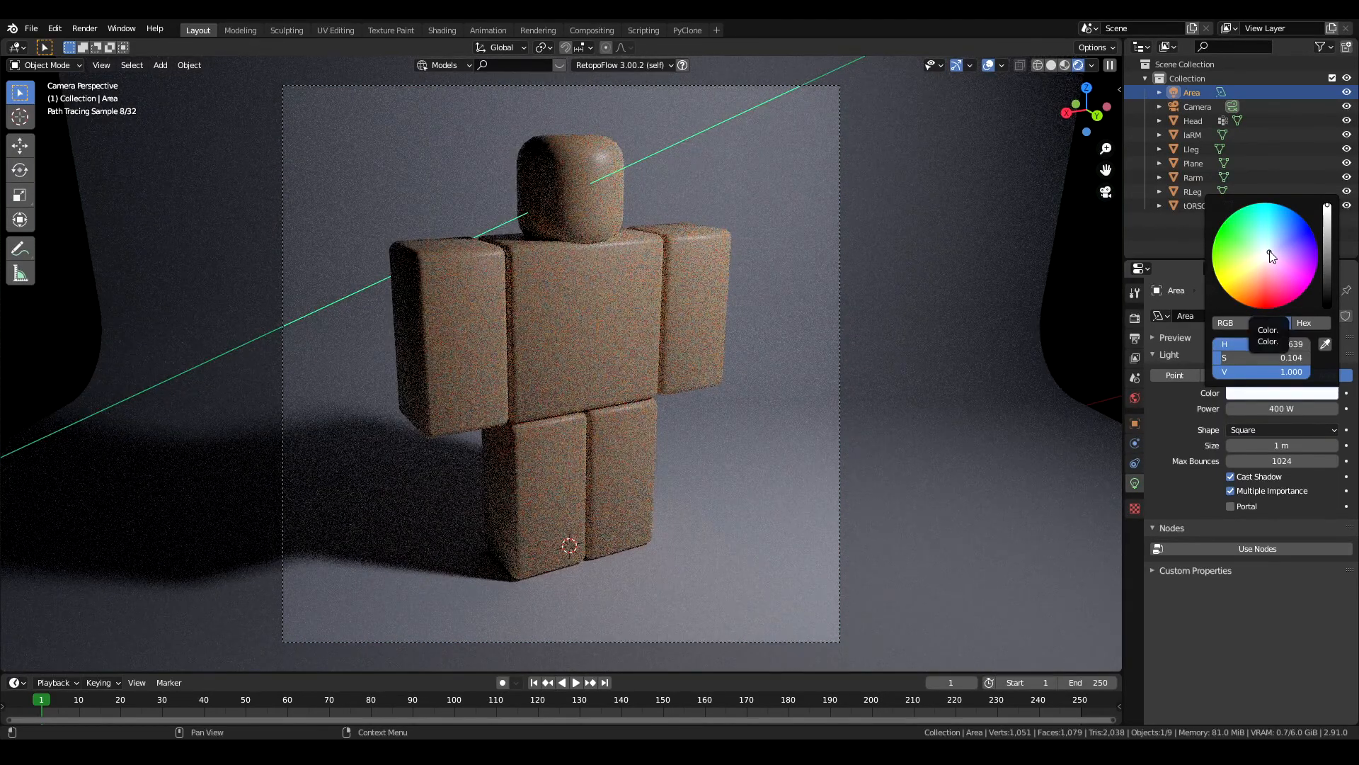
pyautogui.click(1304, 223)
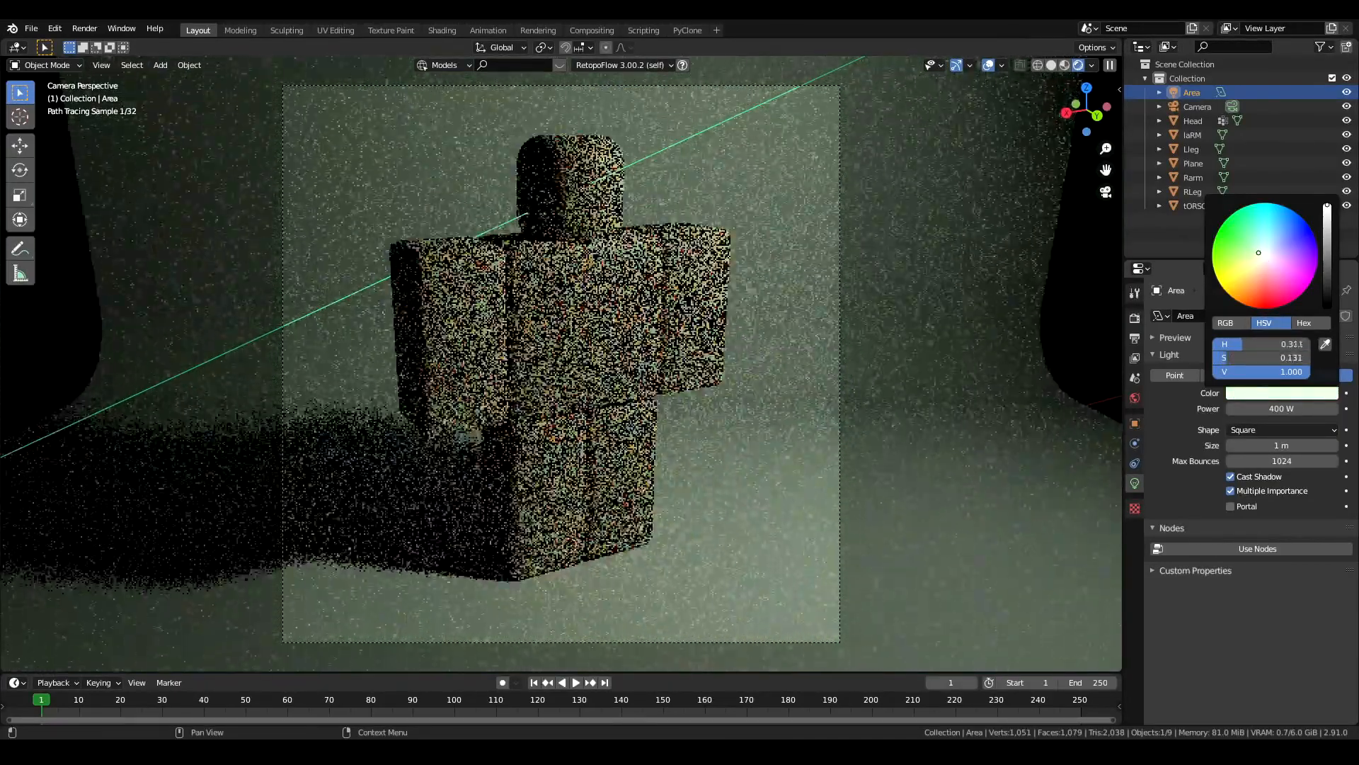
pyautogui.click(1266, 252)
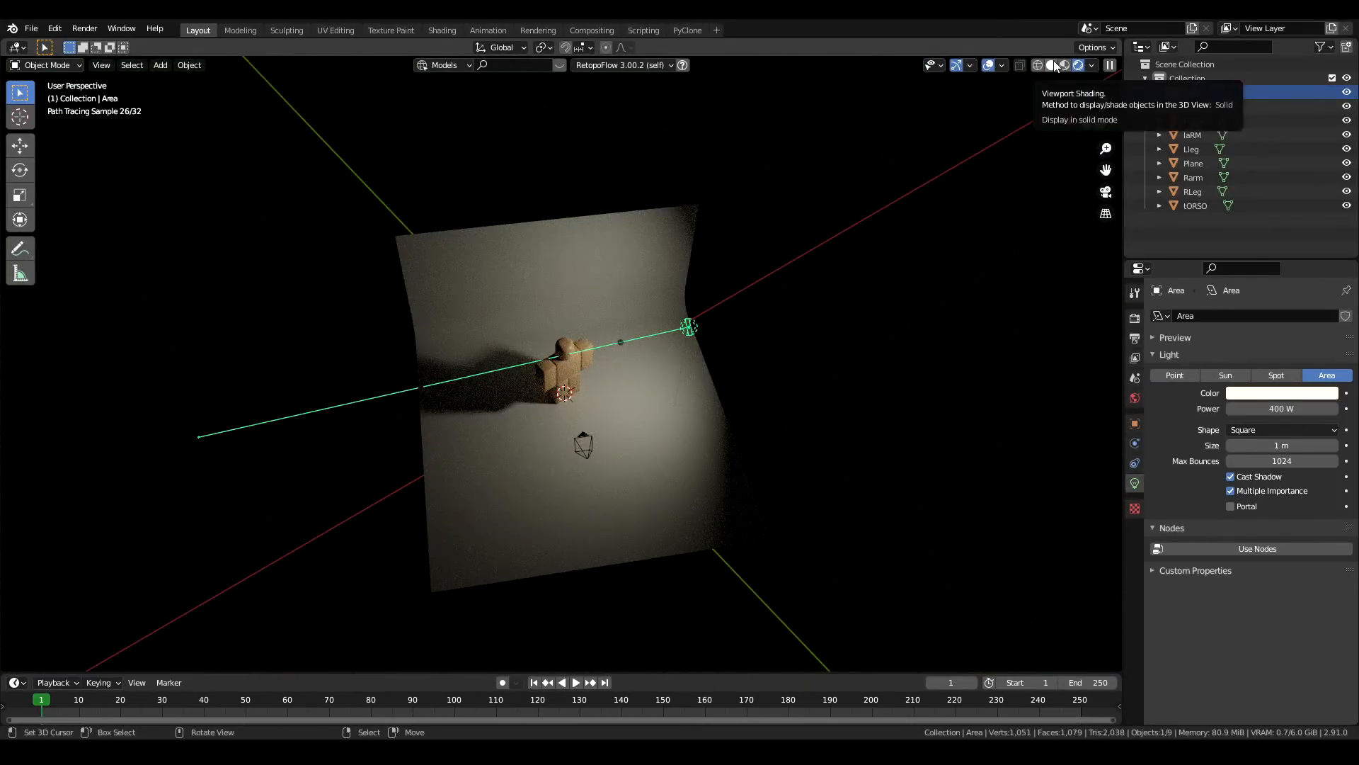
# Add a second area light, Area.001, left of the character, tinted blue at 50 W.
pyautogui.click(1056, 65)
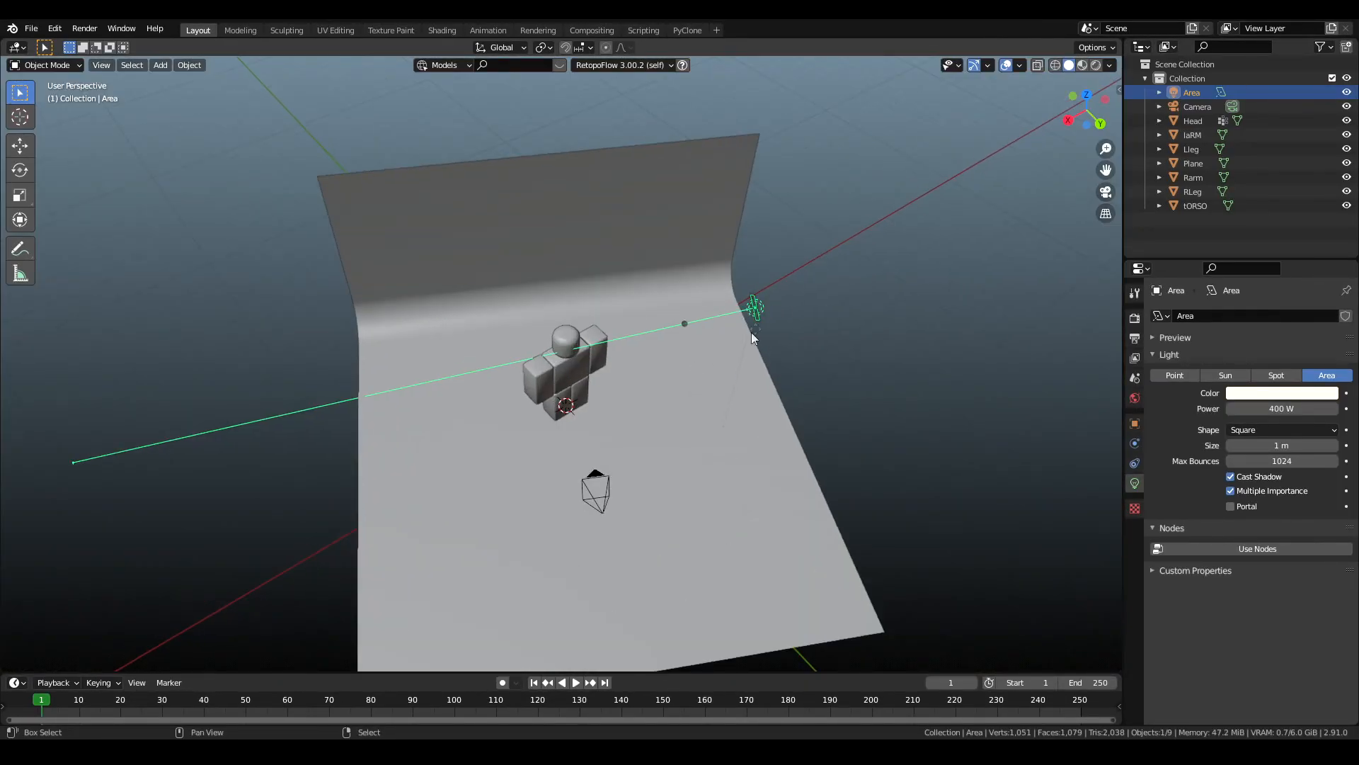
pyautogui.click(160, 64)
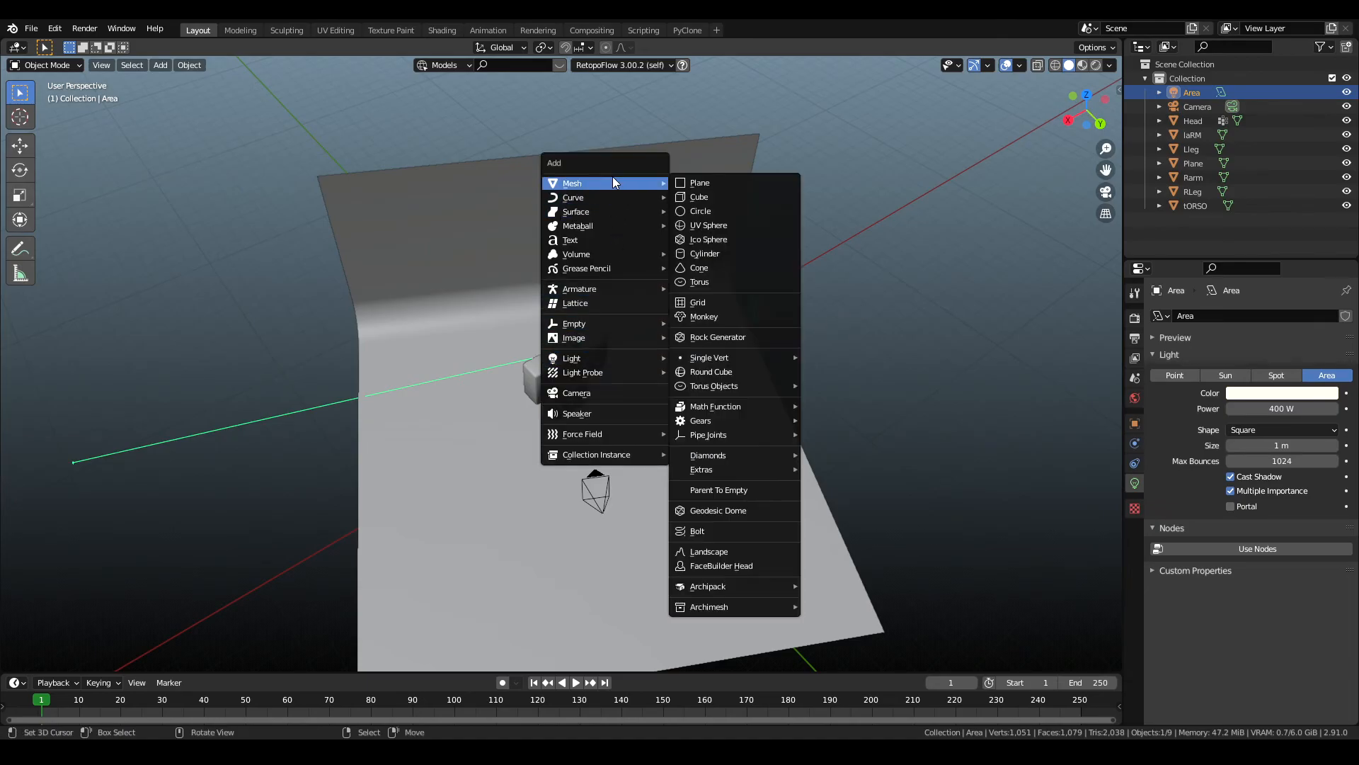
pyautogui.click(571, 358)
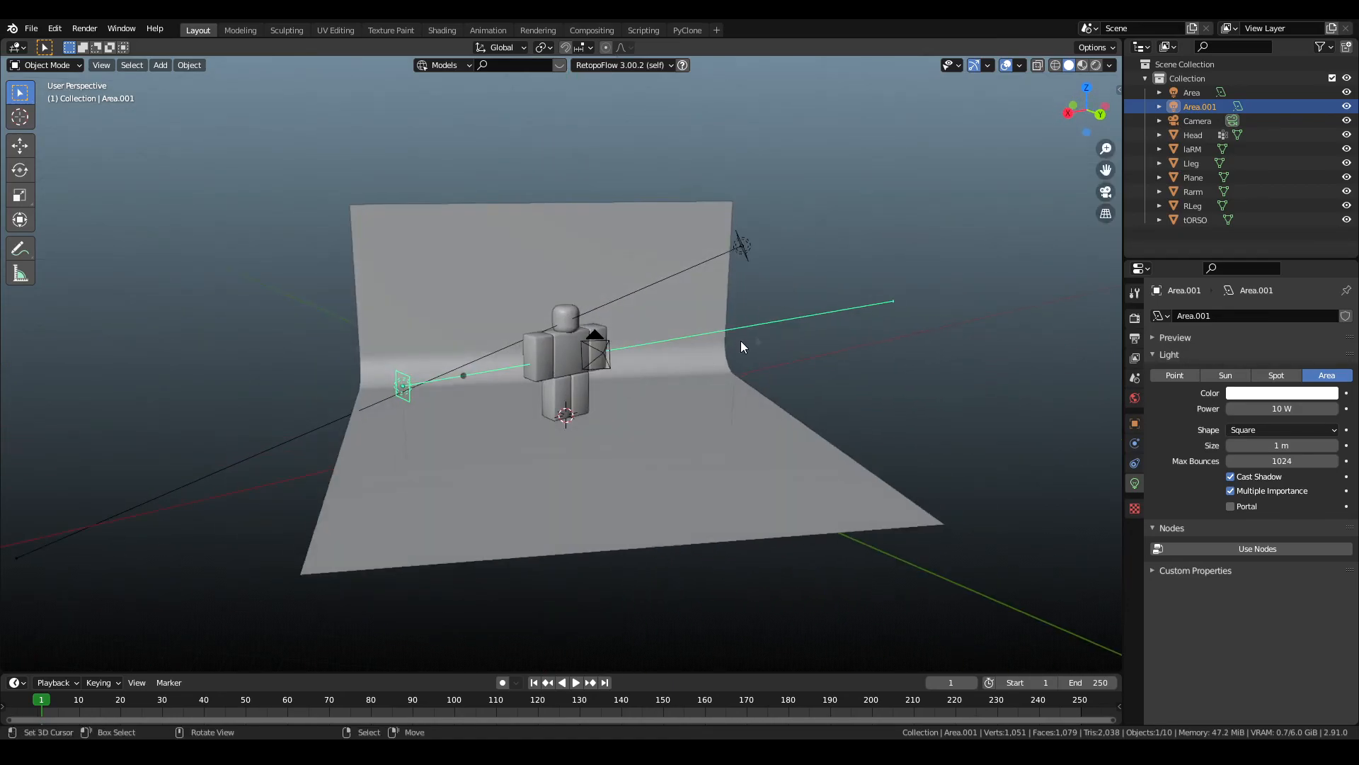
pyautogui.click(1191, 92)
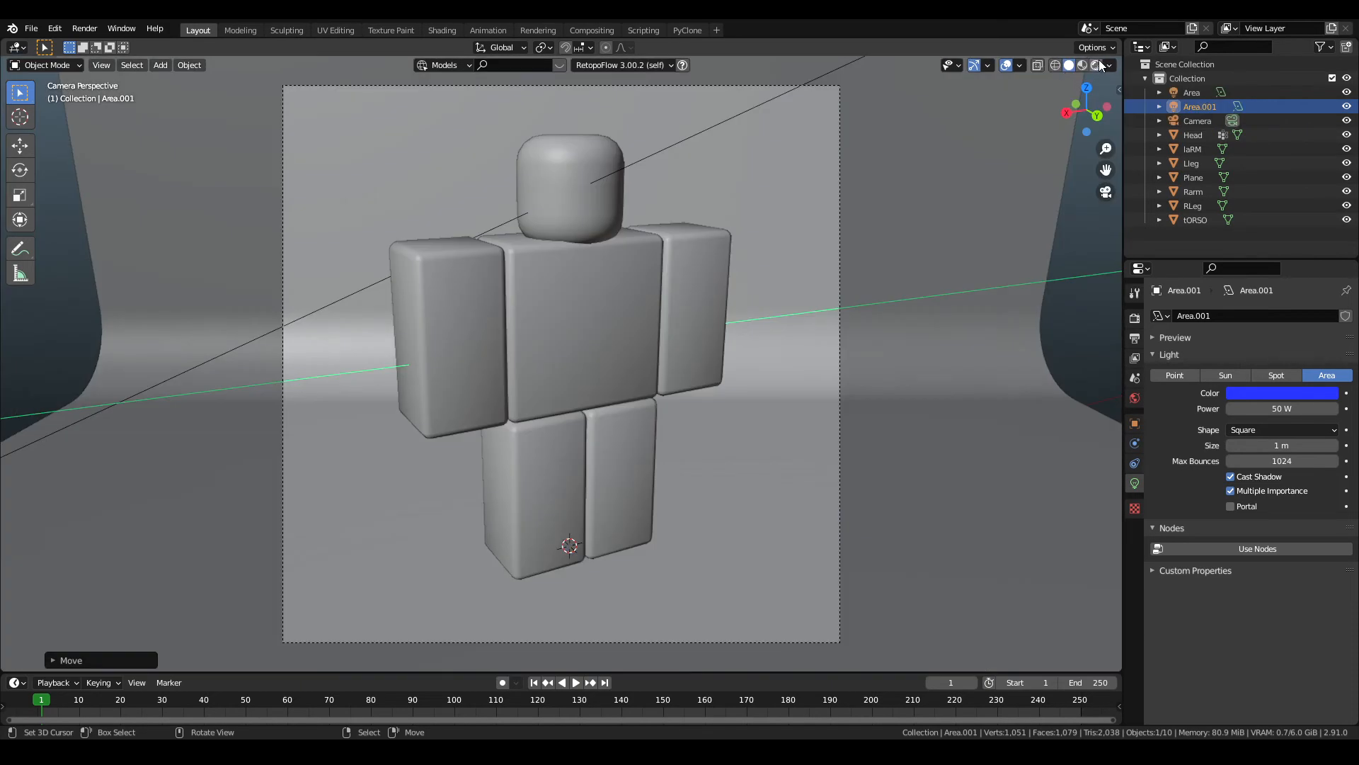
# Set Area.001 back to white and step its power through 400, 250, 150 to 100 W.
pyautogui.click(1074, 65)
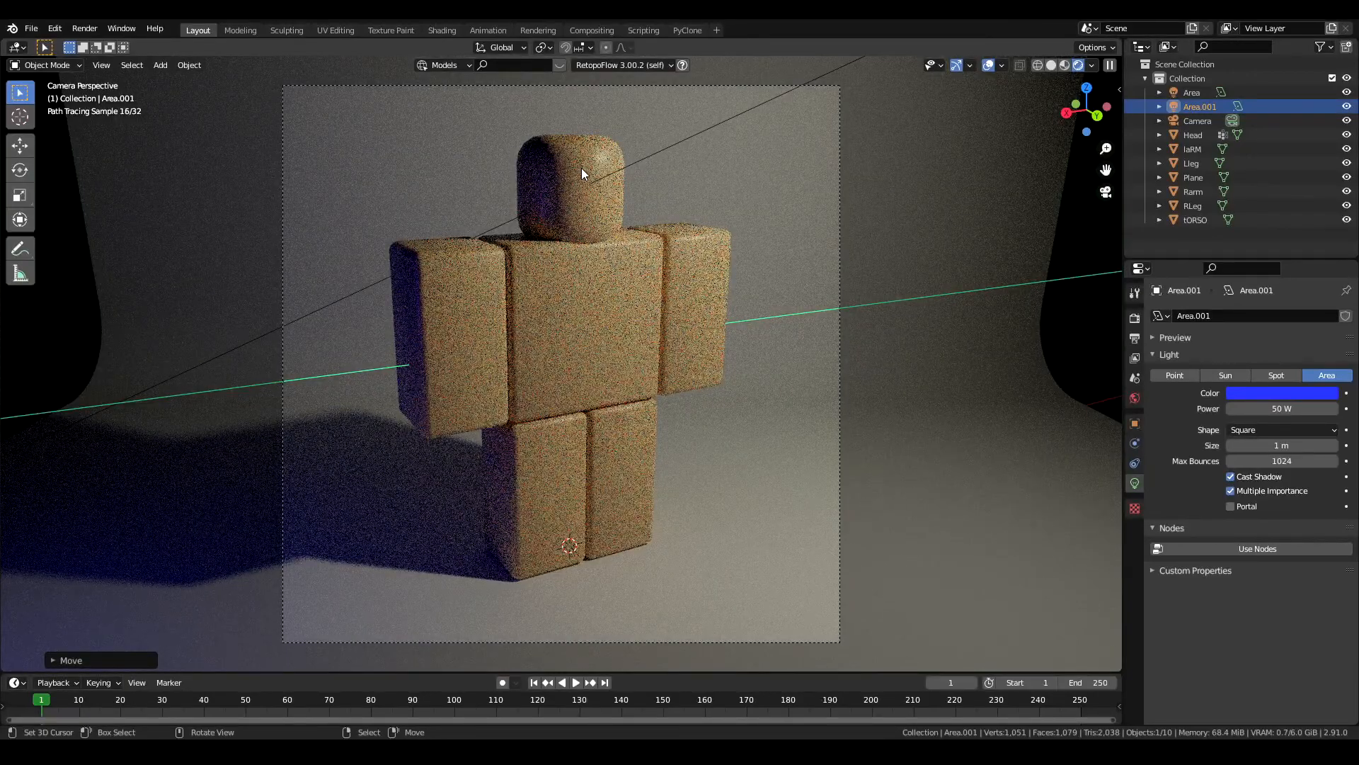
pyautogui.click(1282, 393)
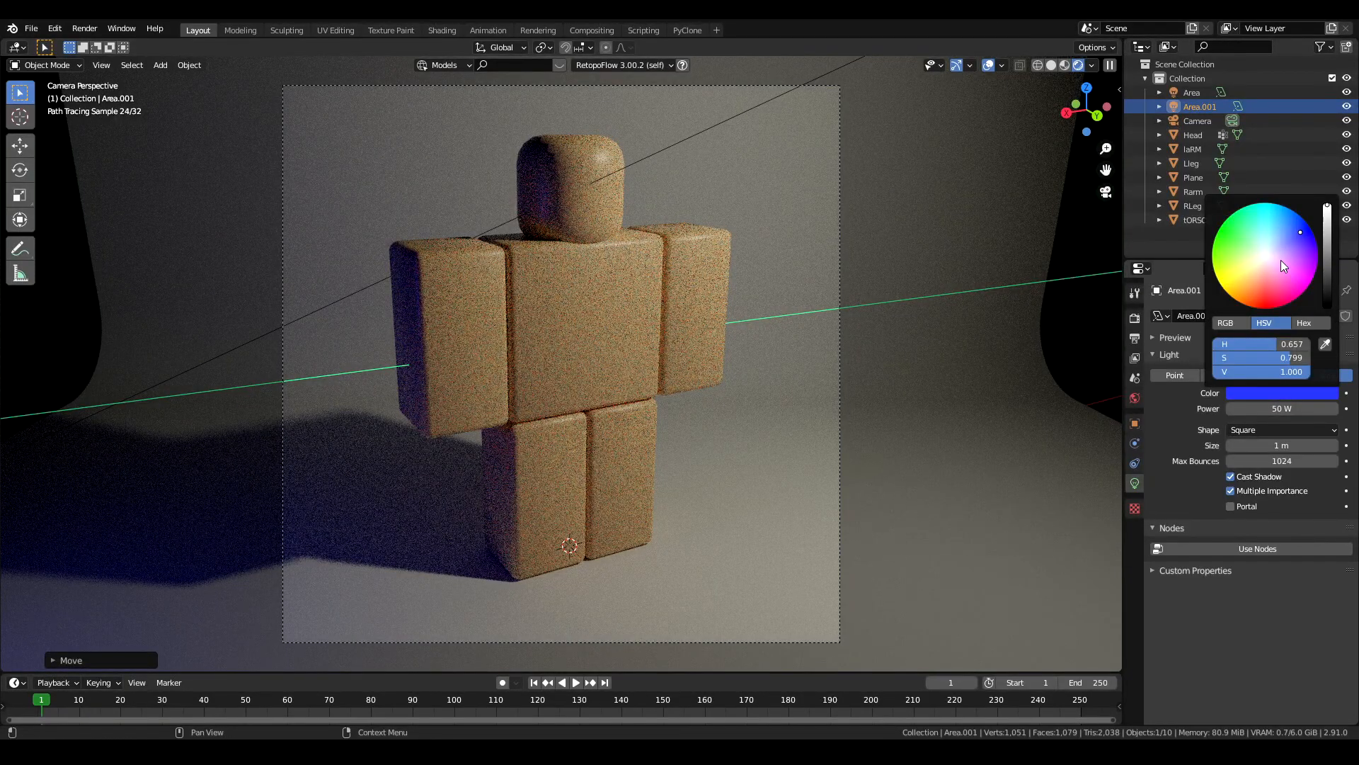
pyautogui.click(1263, 255)
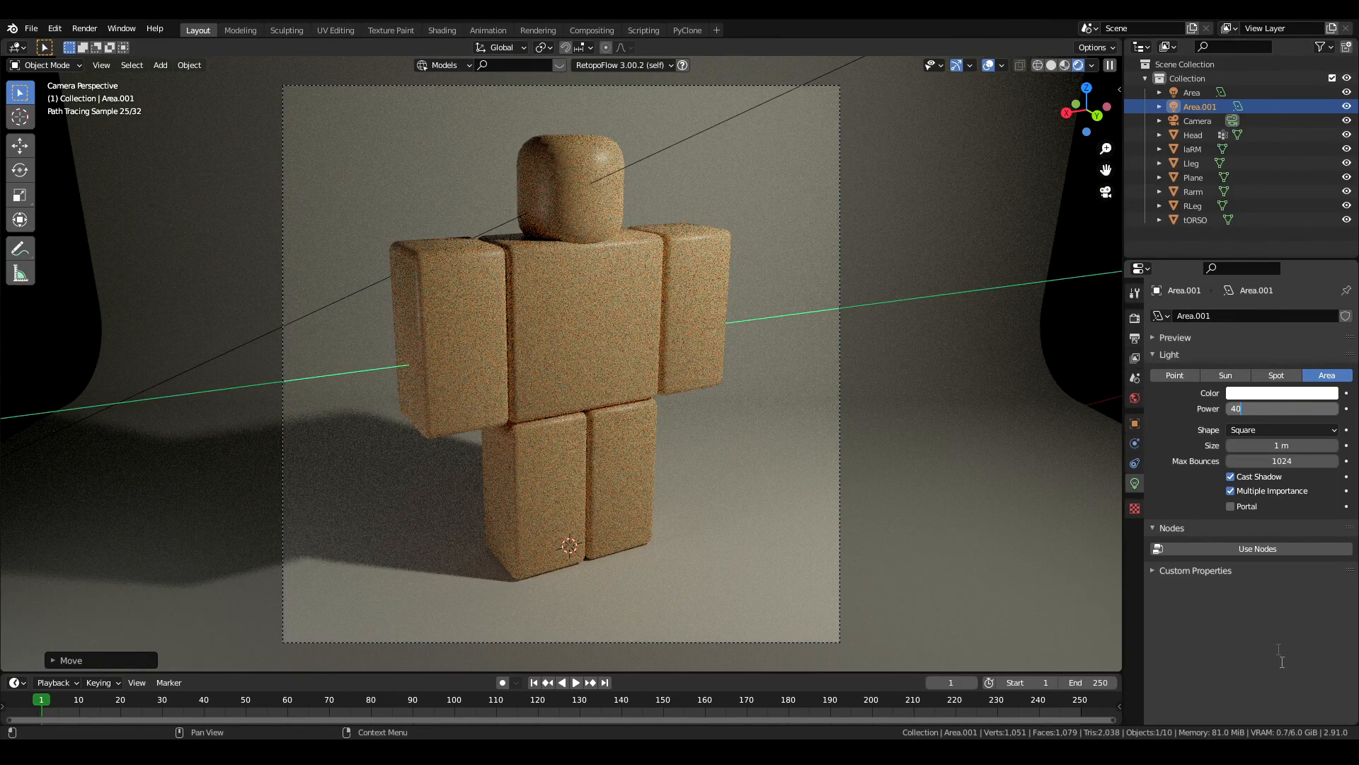
pyautogui.write('400 W')
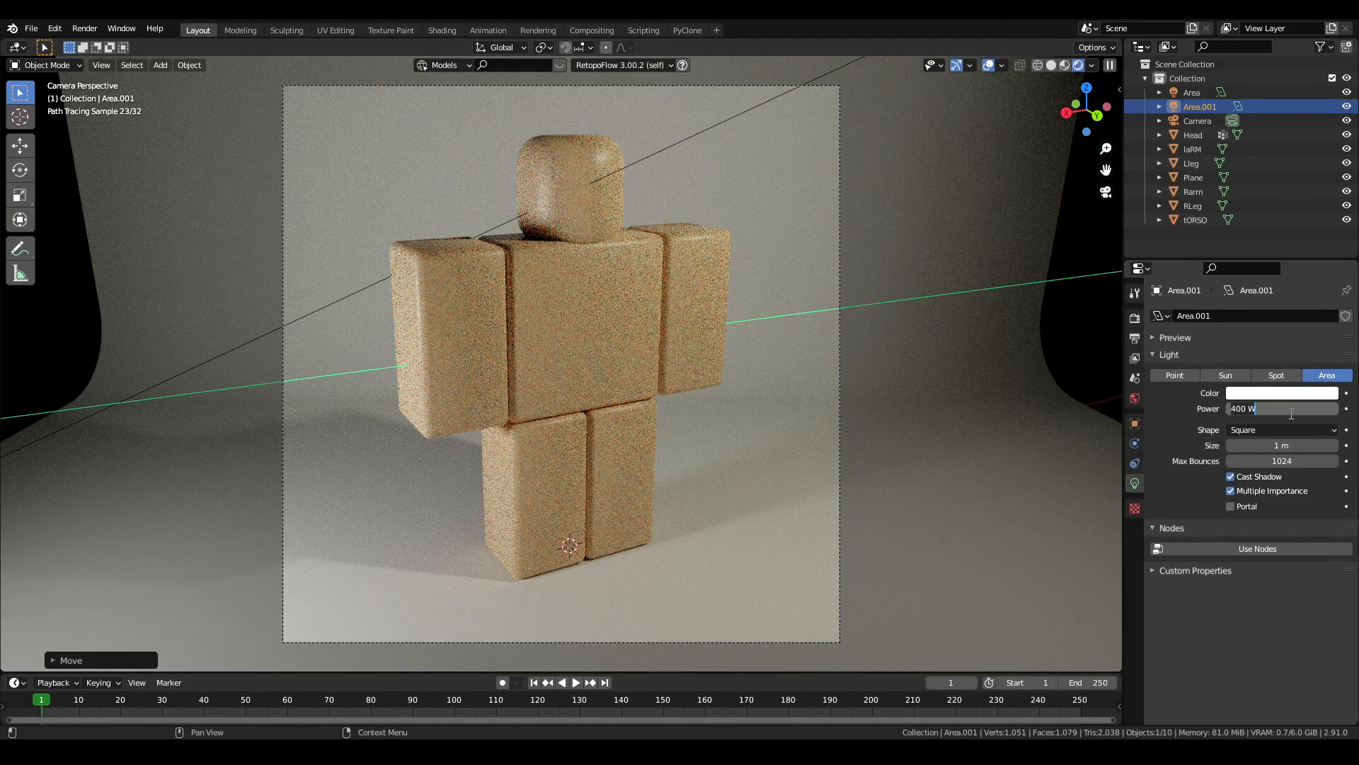
pyautogui.write('250')
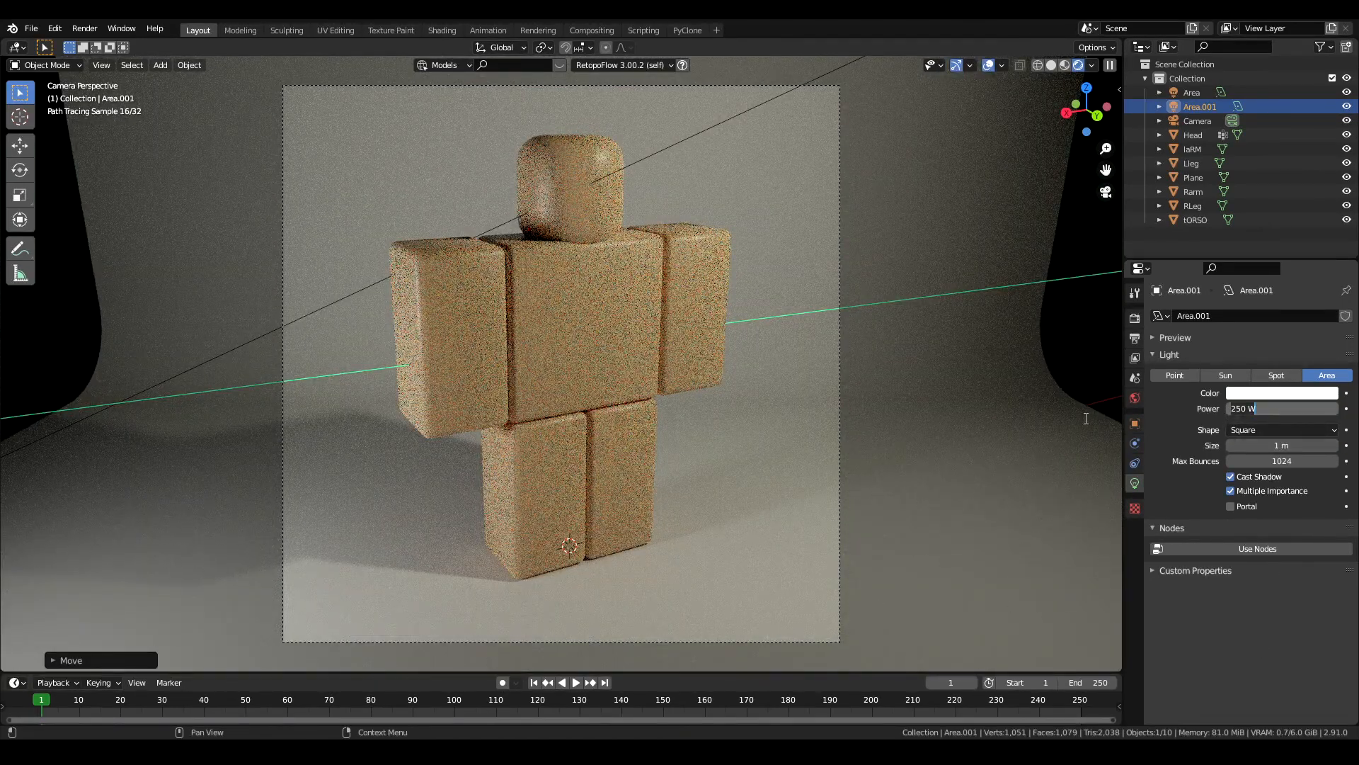
pyautogui.write('150')
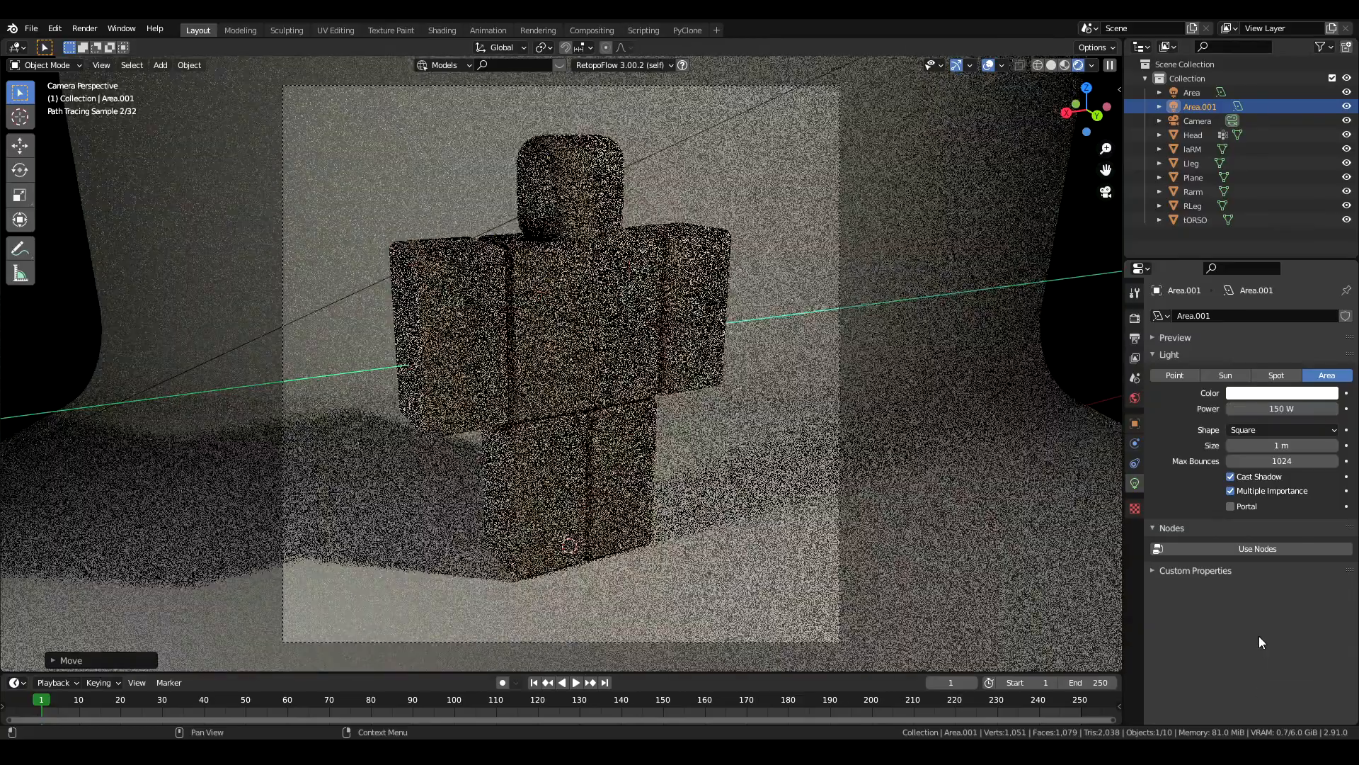
pyautogui.click(1281, 408)
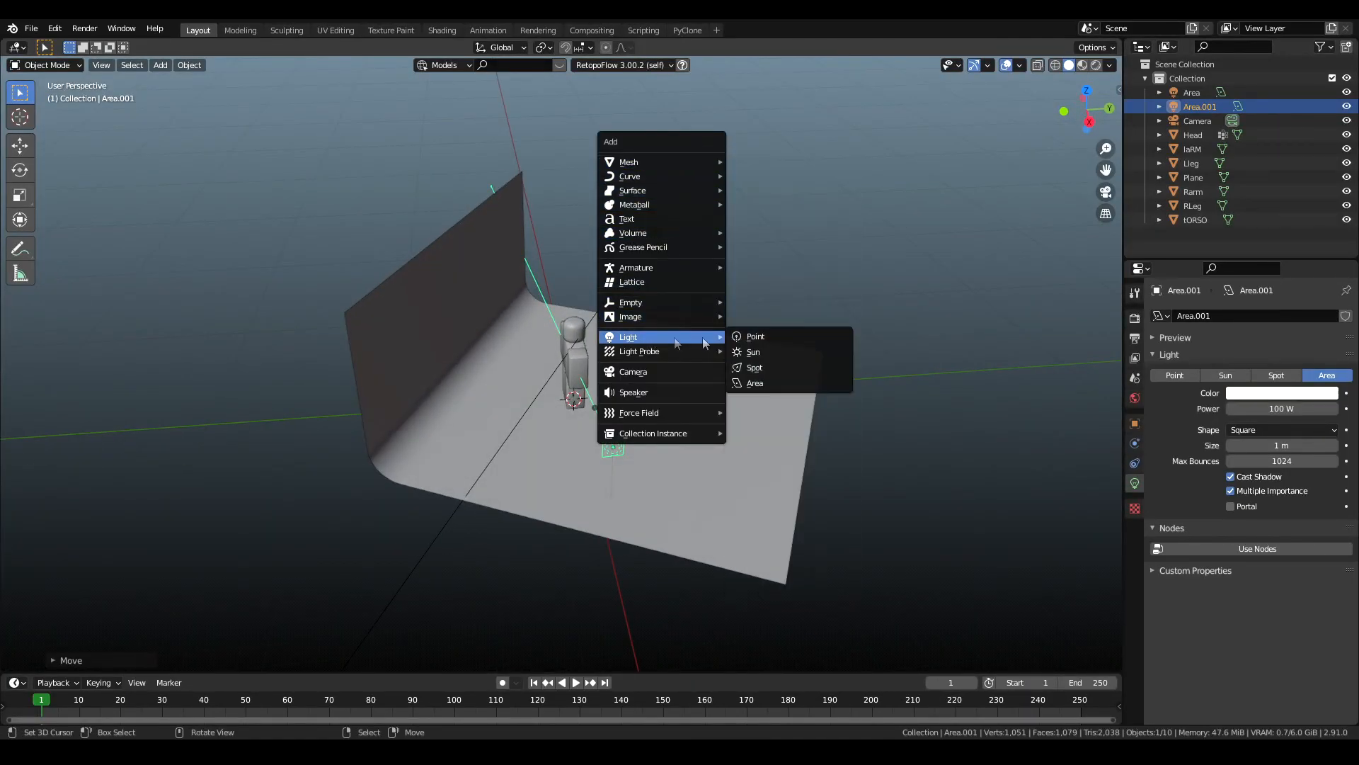
# Add a third area light, Area.002, near the character, tinted blue at 46.8 W.
pyautogui.click(754, 383)
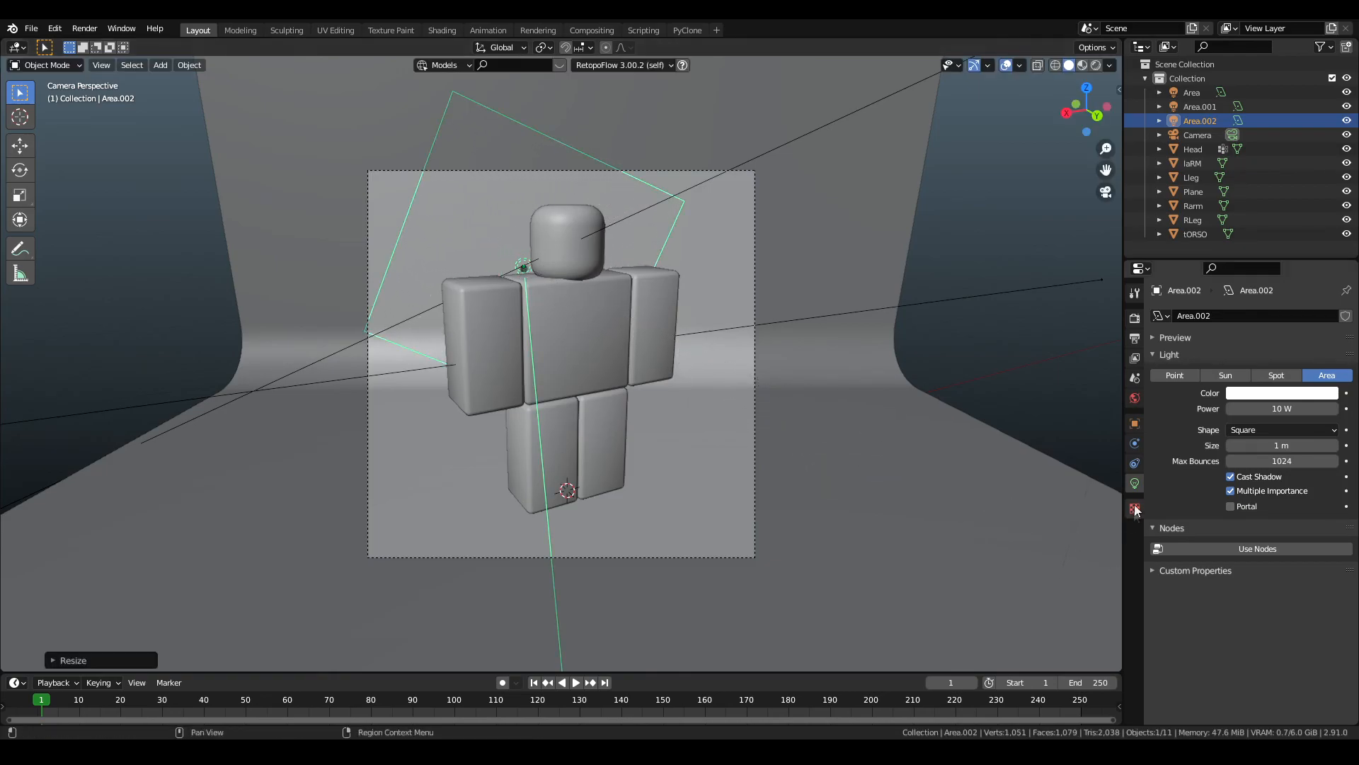
pyautogui.press('r')
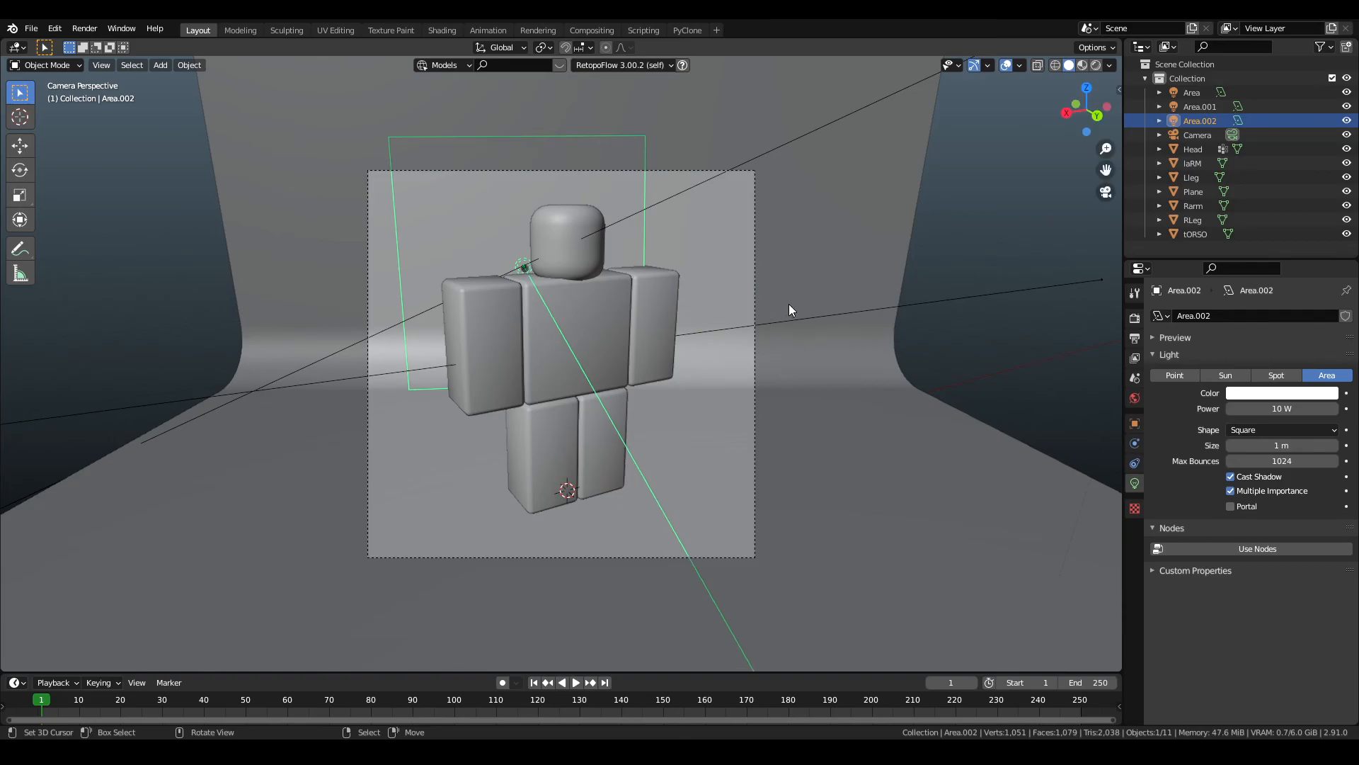
pyautogui.click(1281, 392)
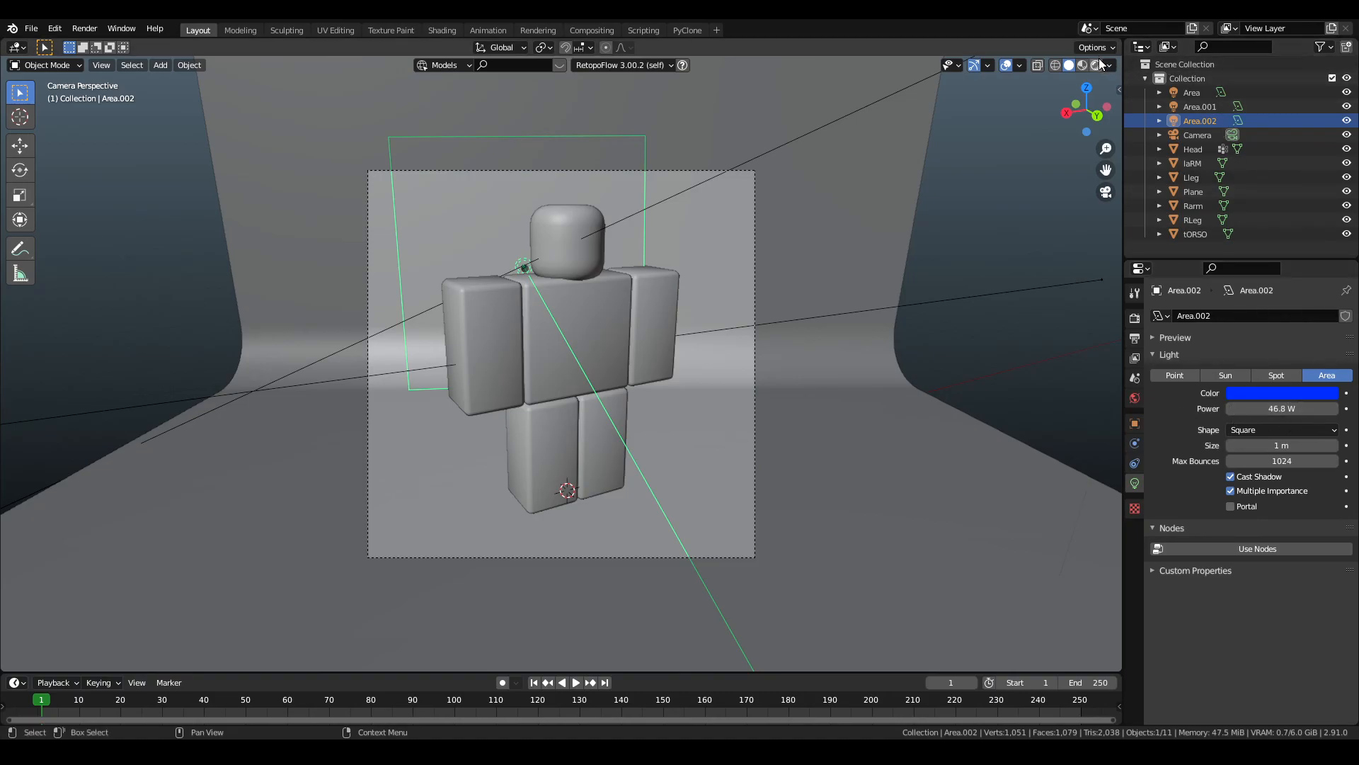
# Switch the viewport to rendered shading to preview the blue Area.003 lighting.
pyautogui.click(1079, 65)
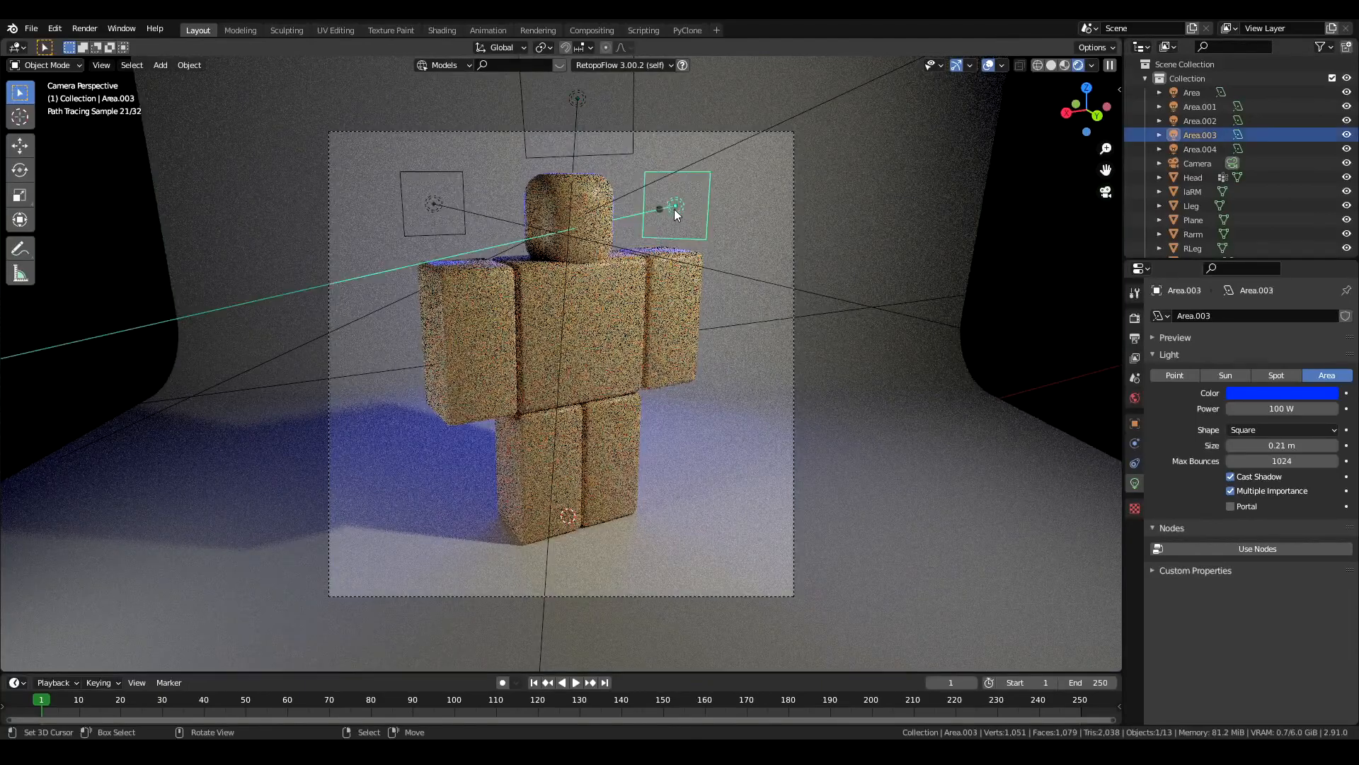
pyautogui.moveTo(808, 247)
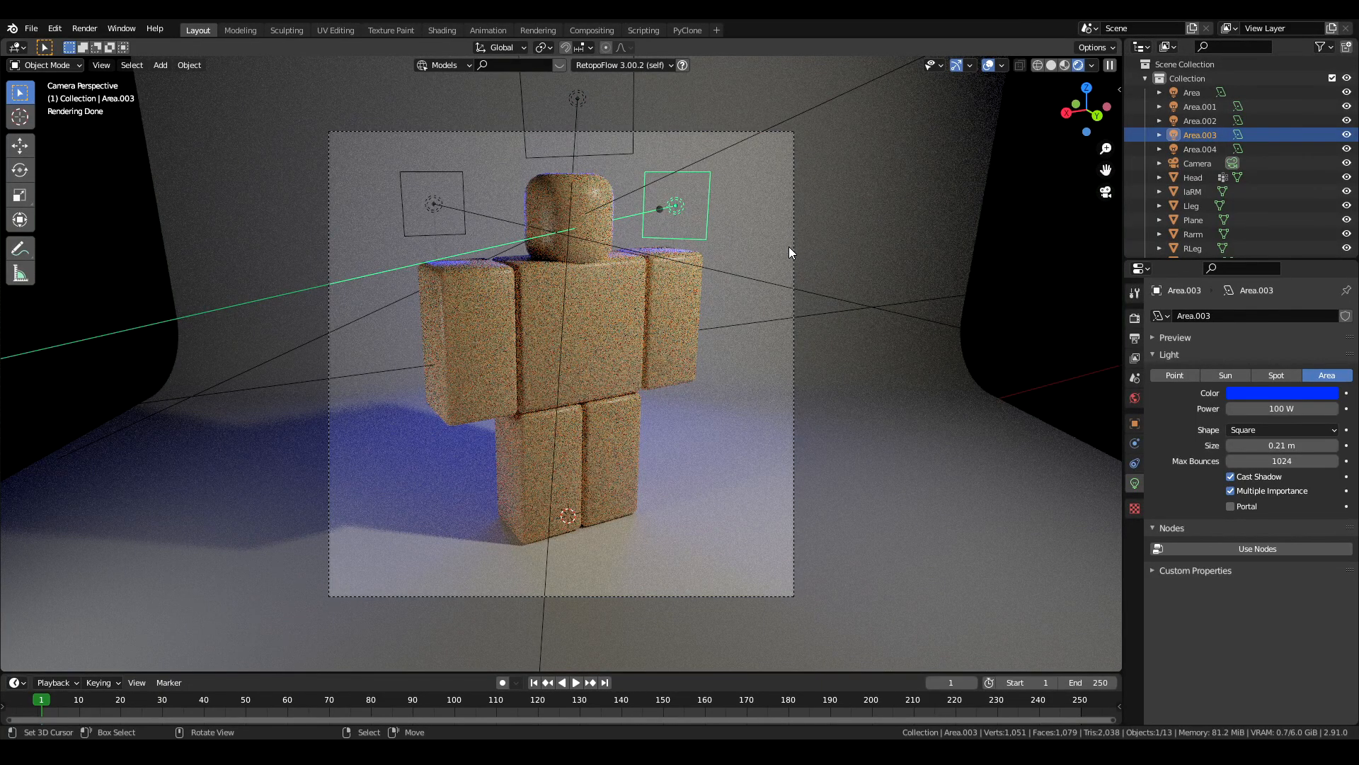
# Enable Film > Transparent in Render Properties so the background renders transparent.
pyautogui.click(1192, 220)
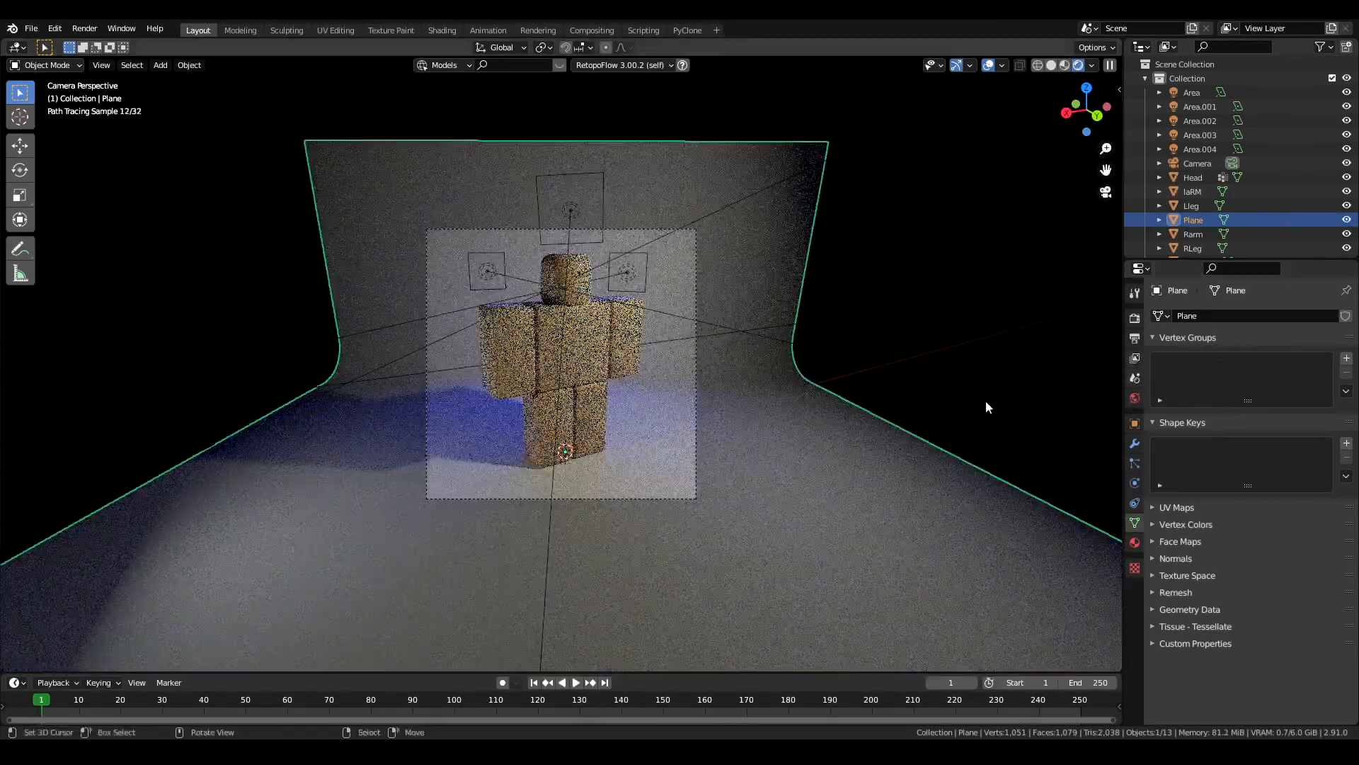
pyautogui.click(1134, 377)
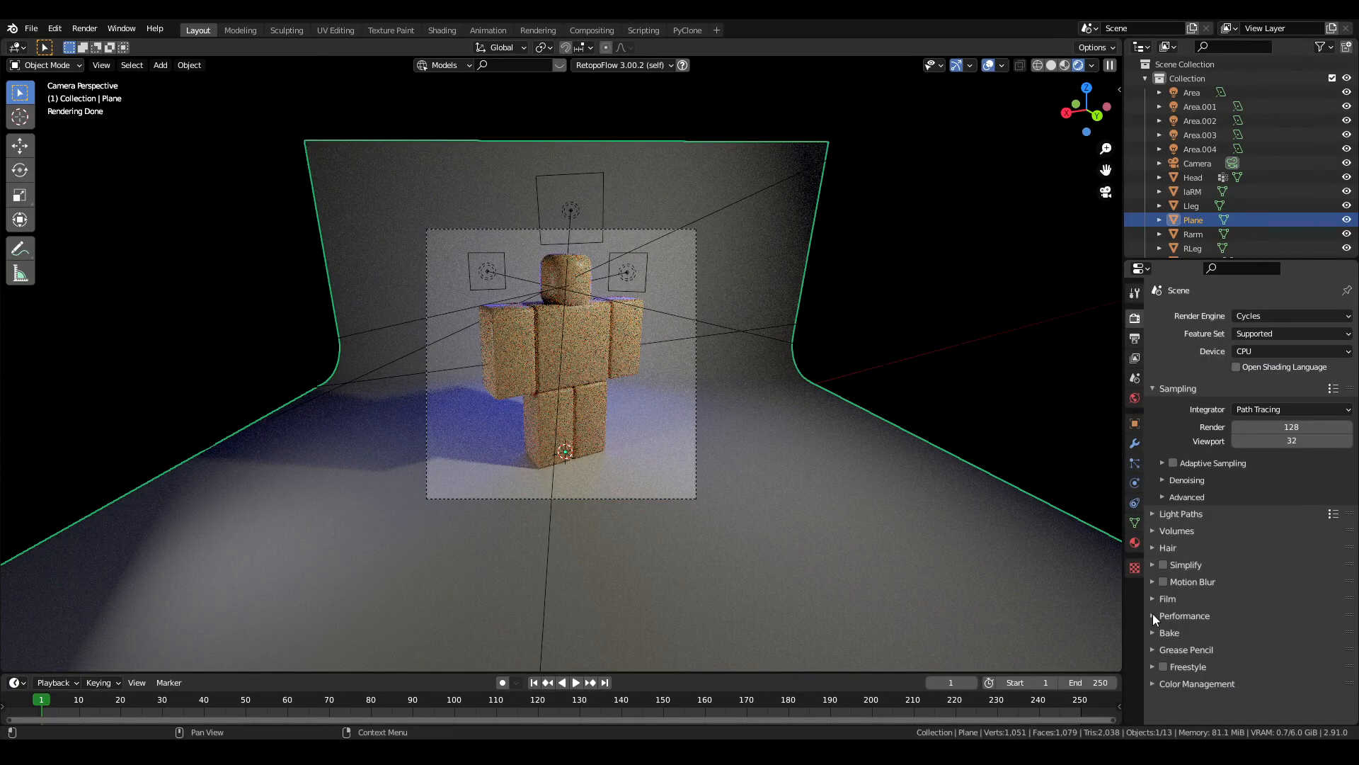
pyautogui.click(1168, 598)
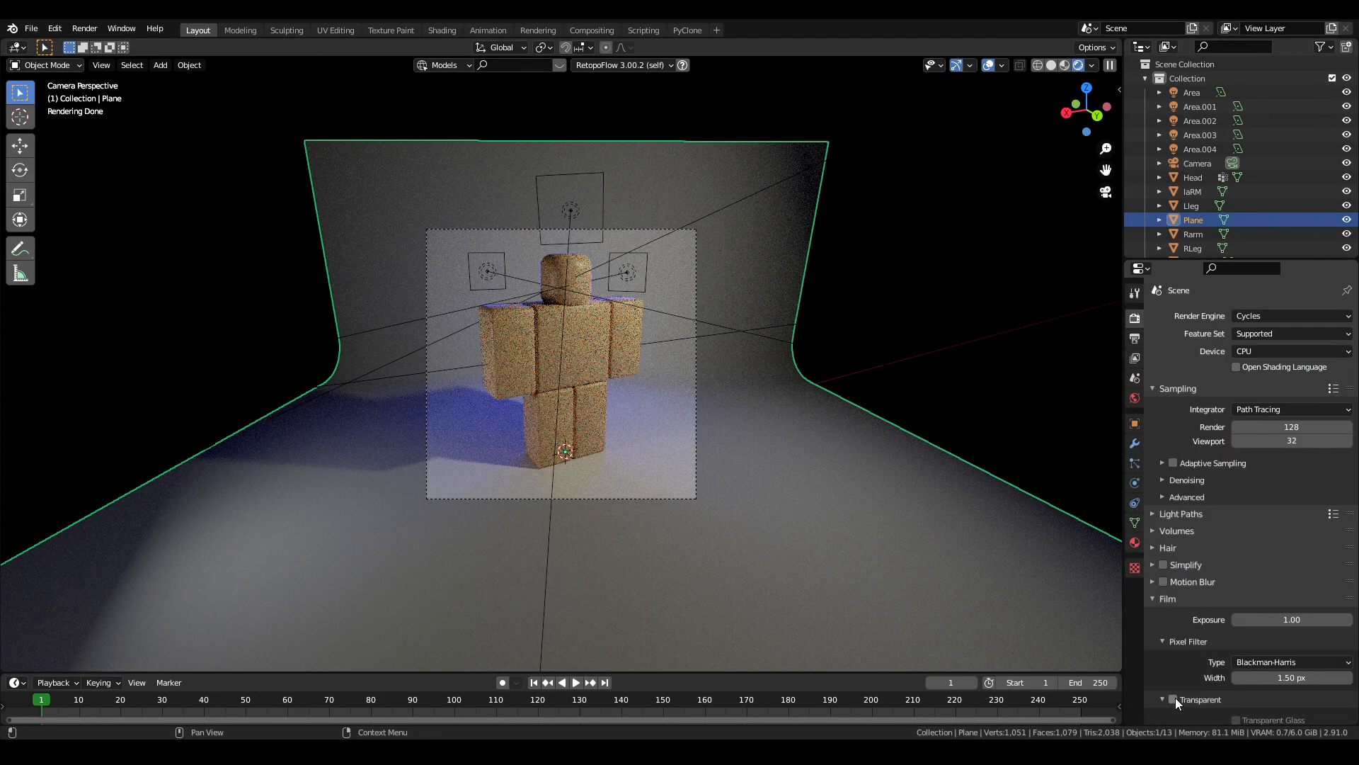
pyautogui.click(1173, 698)
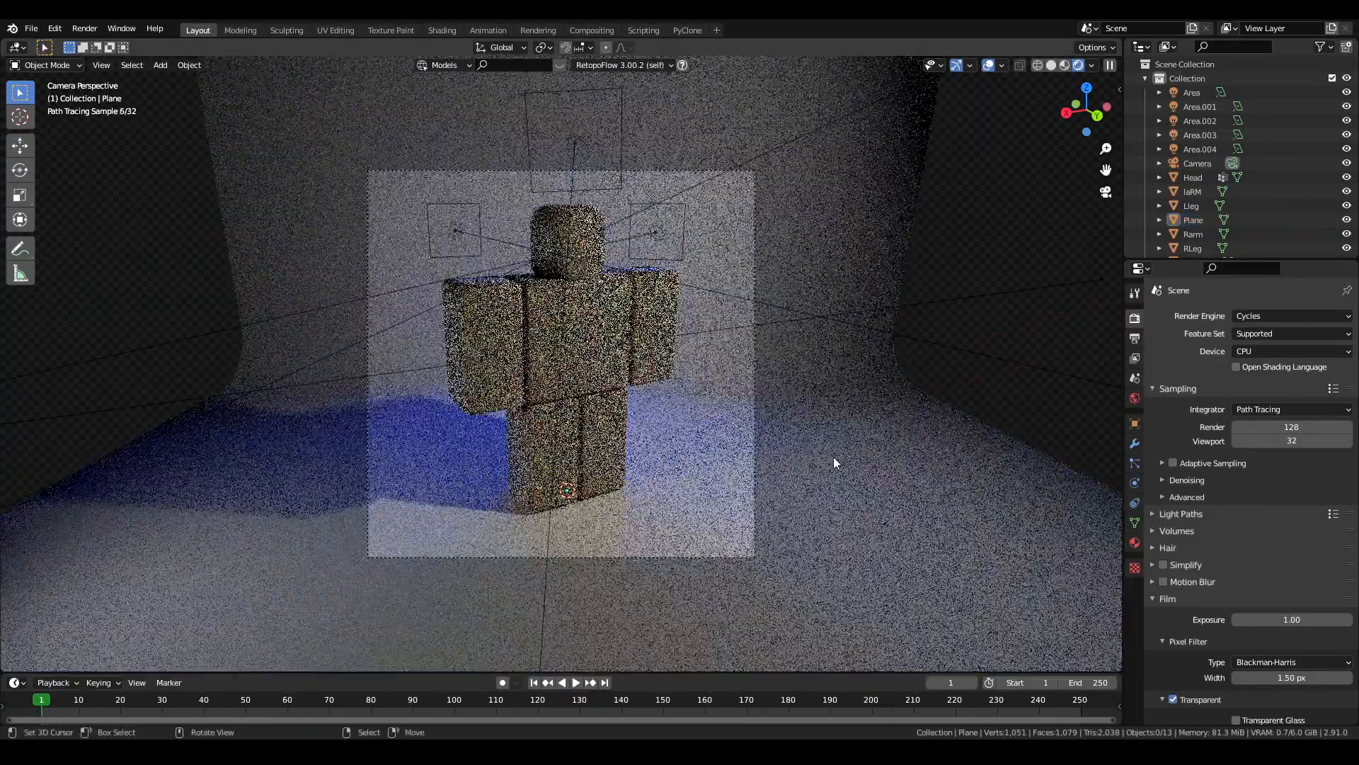
# Make the backdrop plane a Shadow Catcher in its Object Visibility settings.
pyautogui.click(1194, 219)
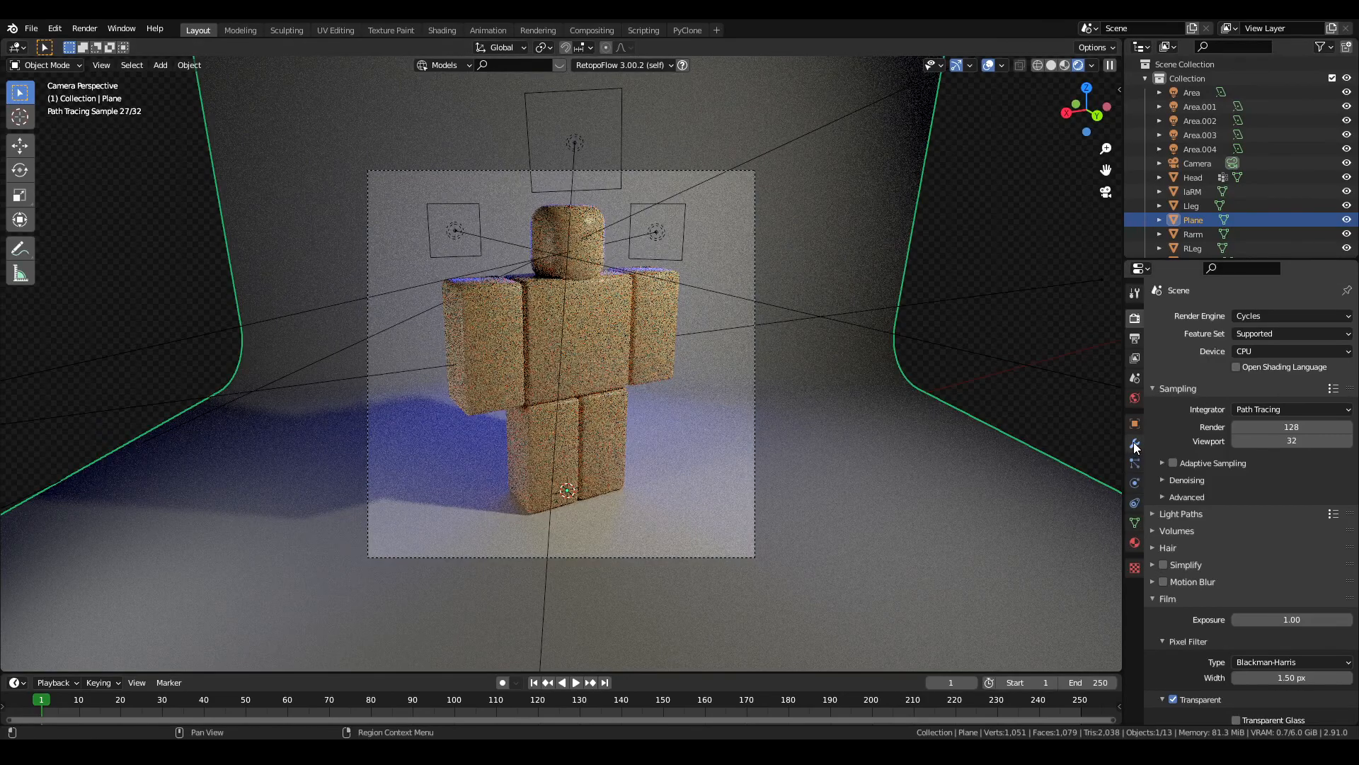
pyautogui.click(1134, 423)
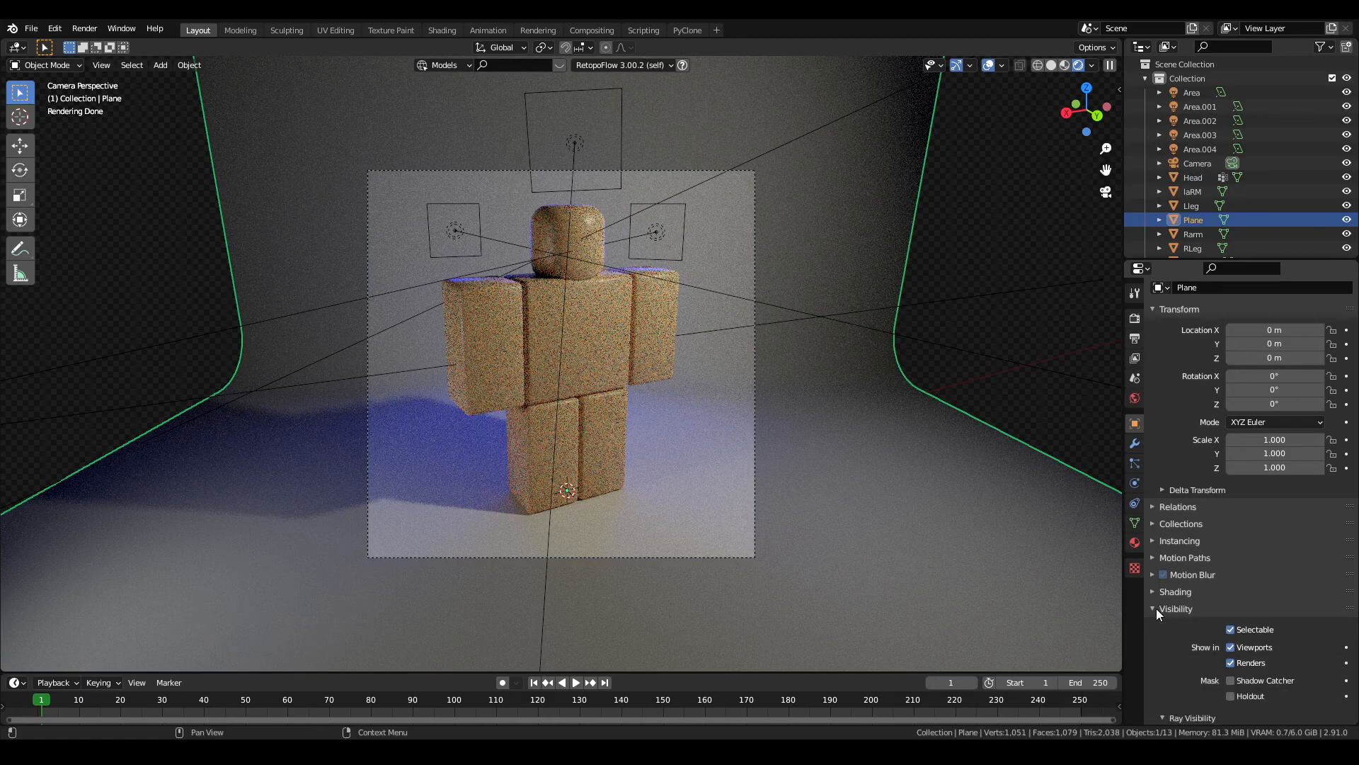
pyautogui.scroll(-3)
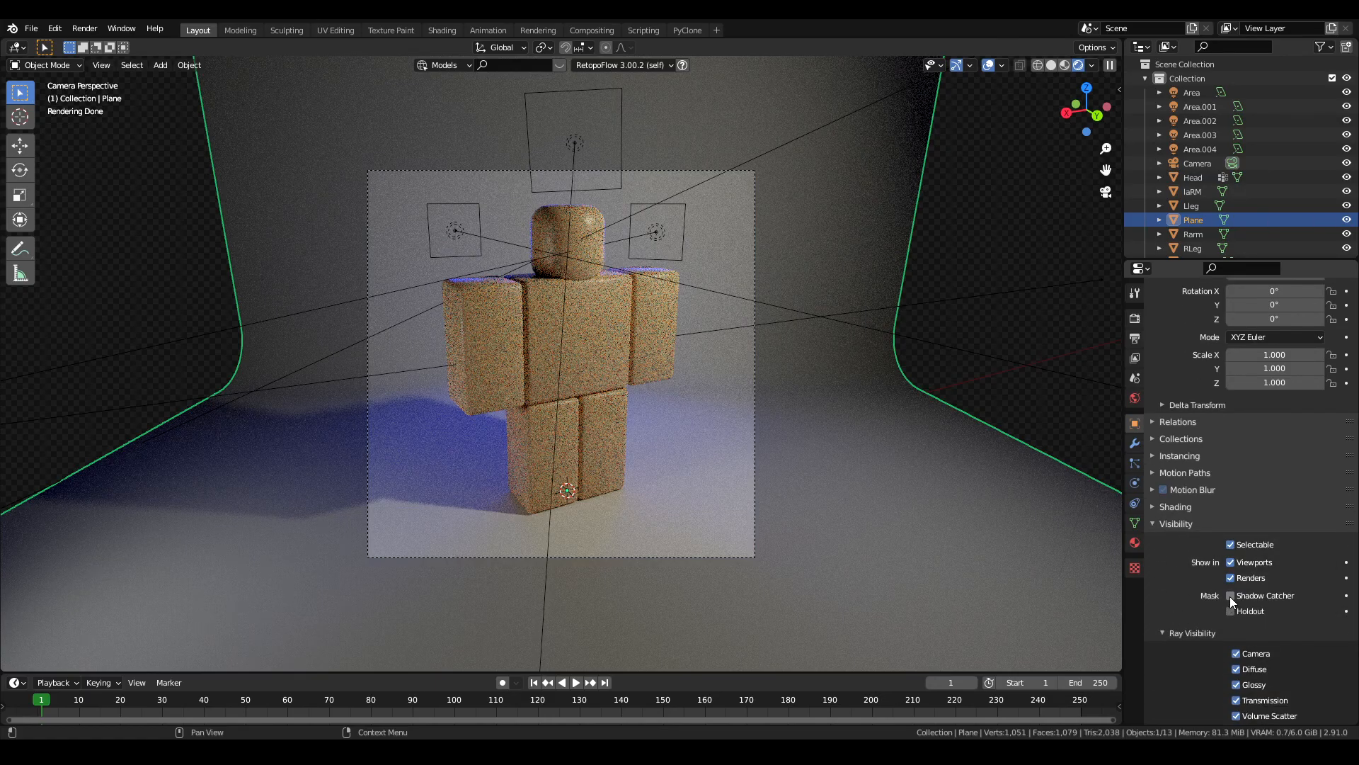
pyautogui.click(1230, 596)
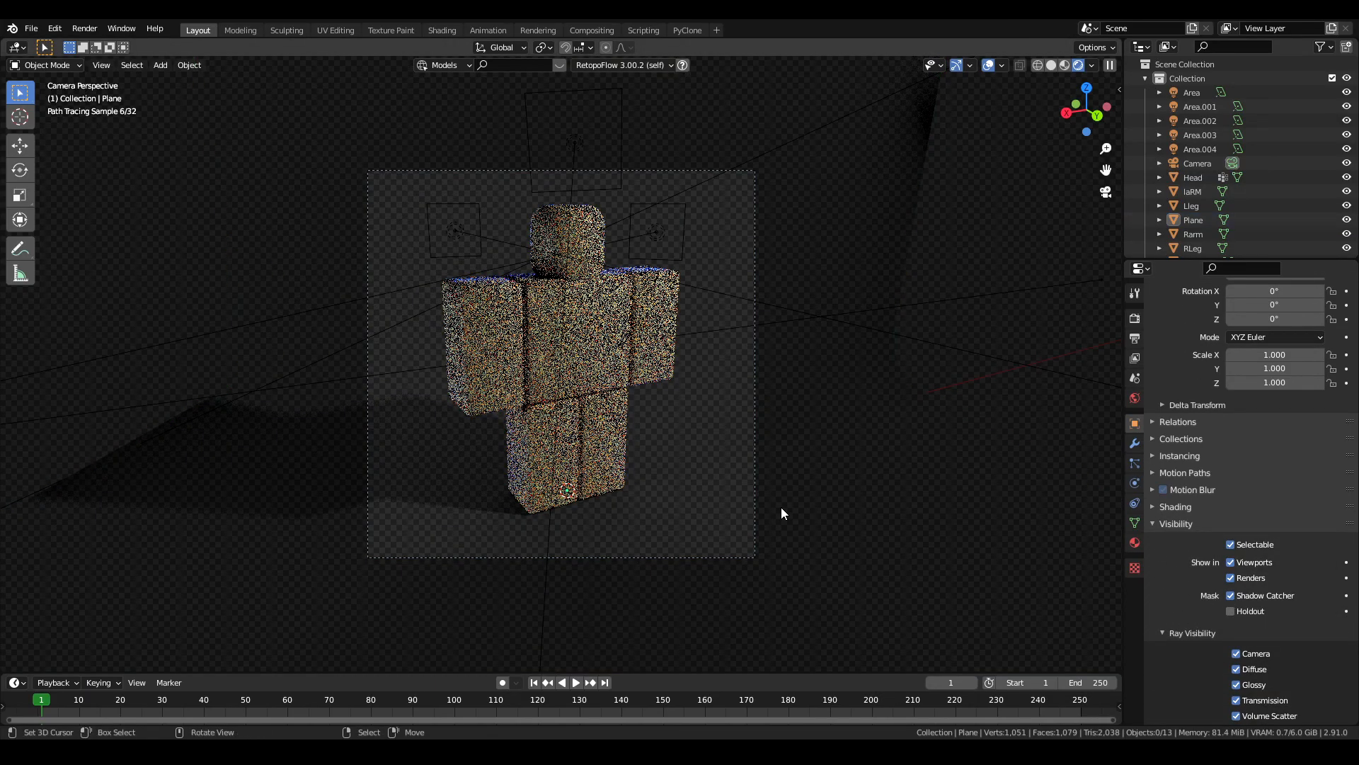
pyautogui.moveTo(288, 508)
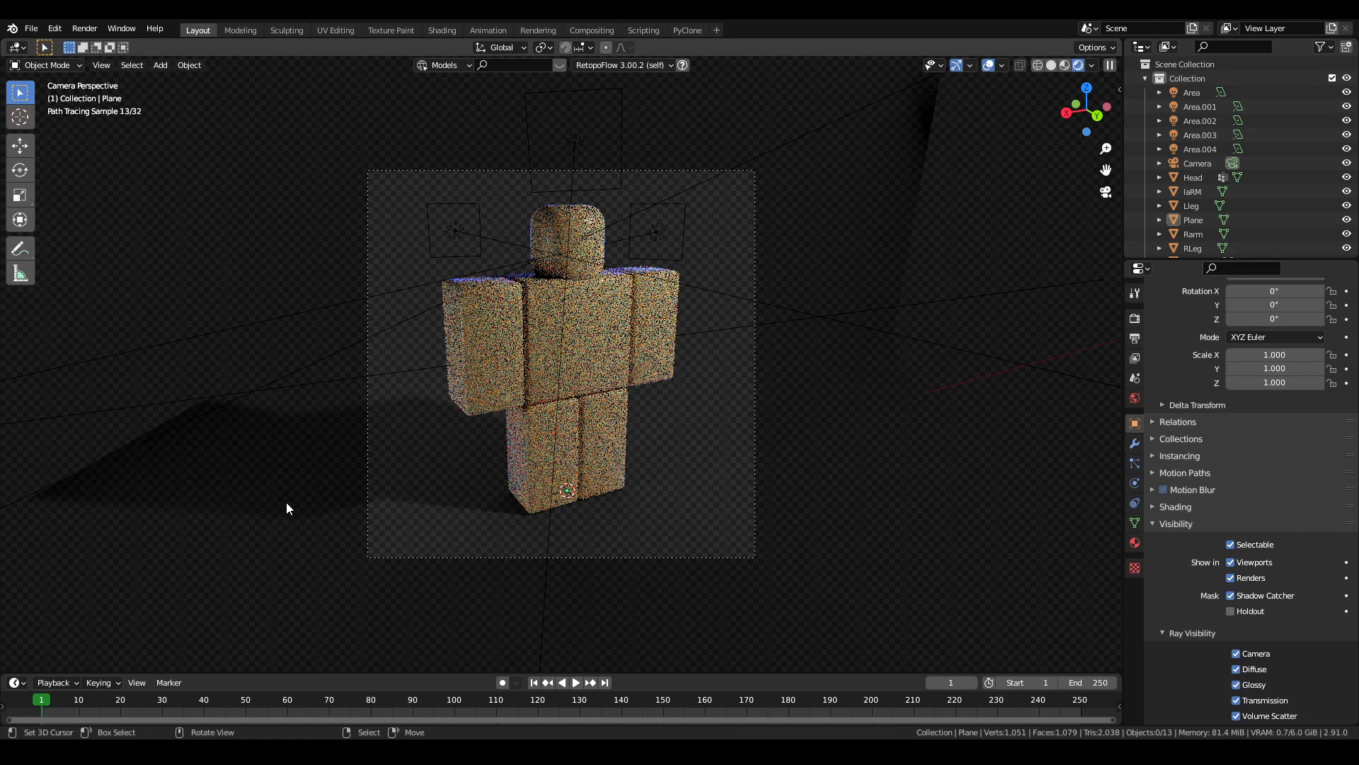
pyautogui.moveTo(677, 524)
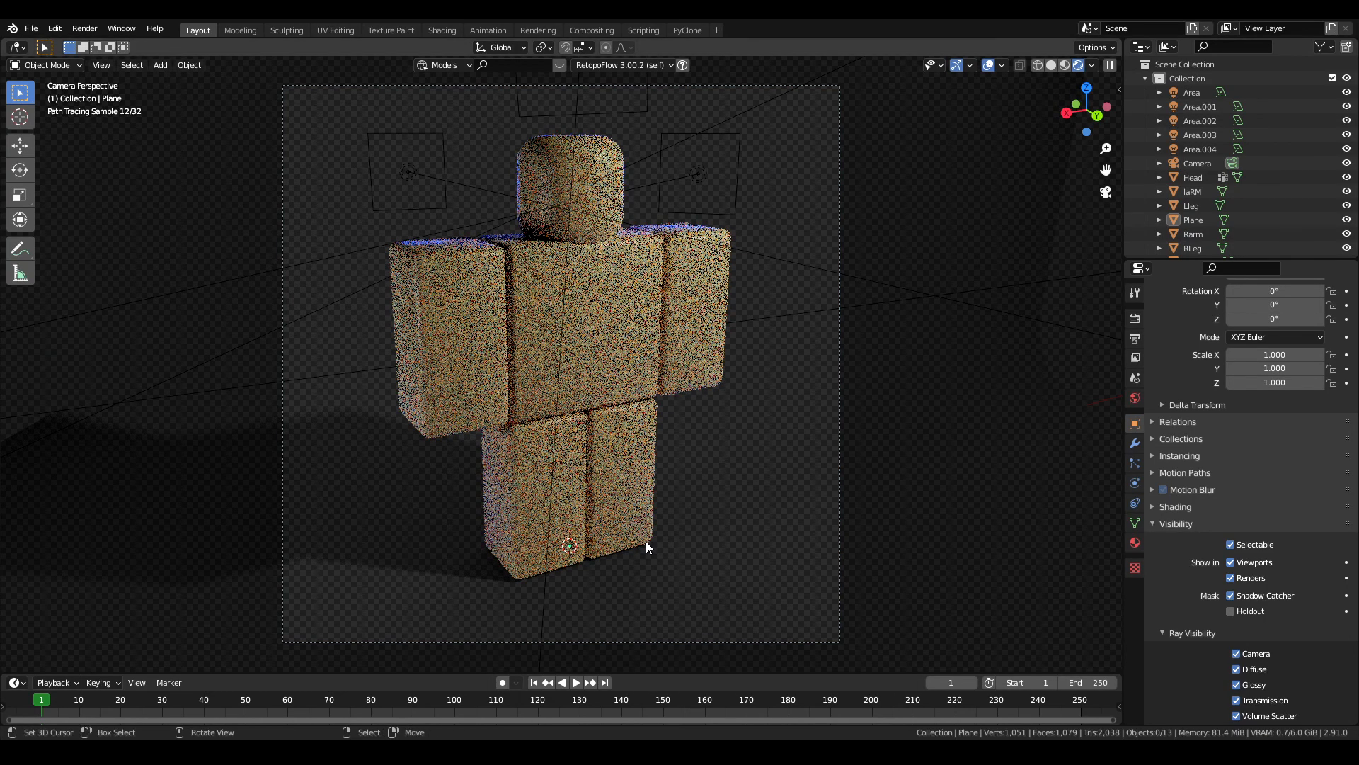
pyautogui.moveTo(1055, 64)
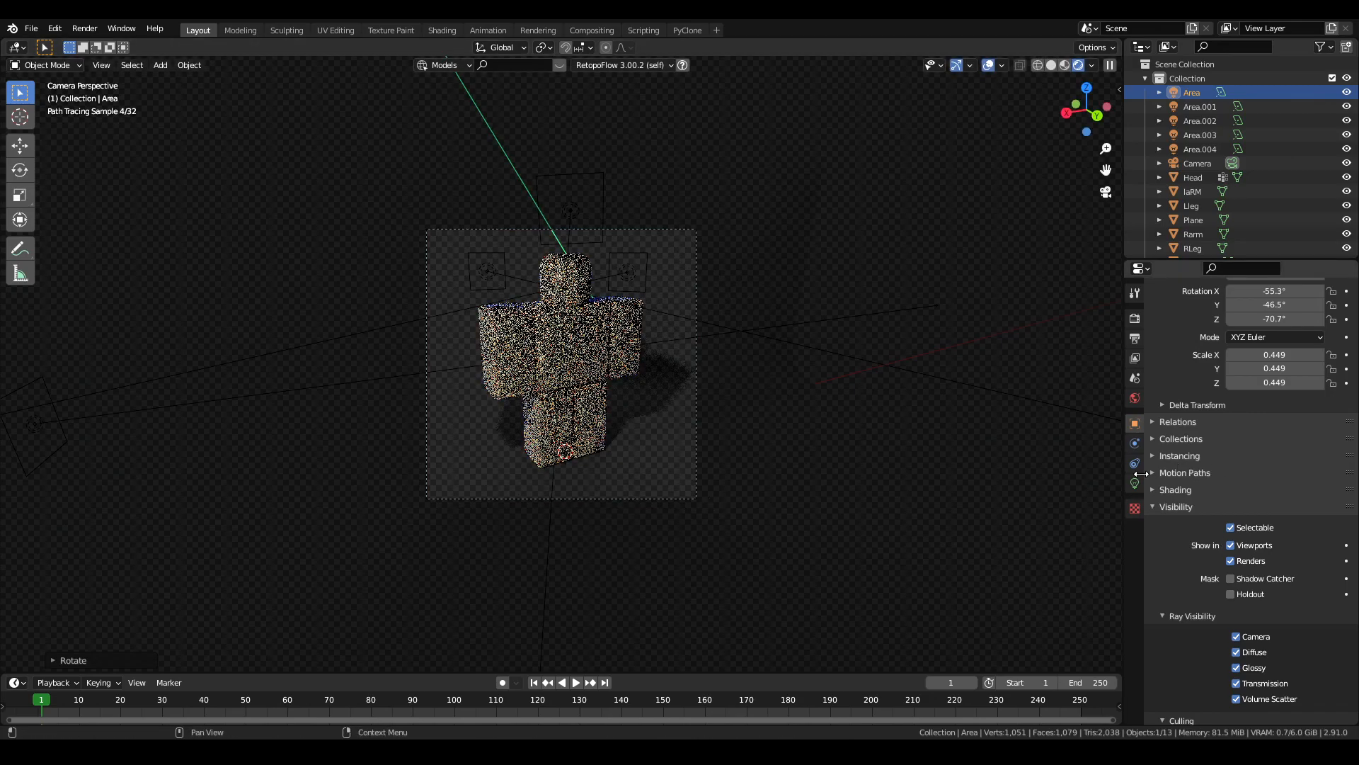
# Tint the first area light a fully saturated green at 400 W via its colour picker.
pyautogui.click(1281, 392)
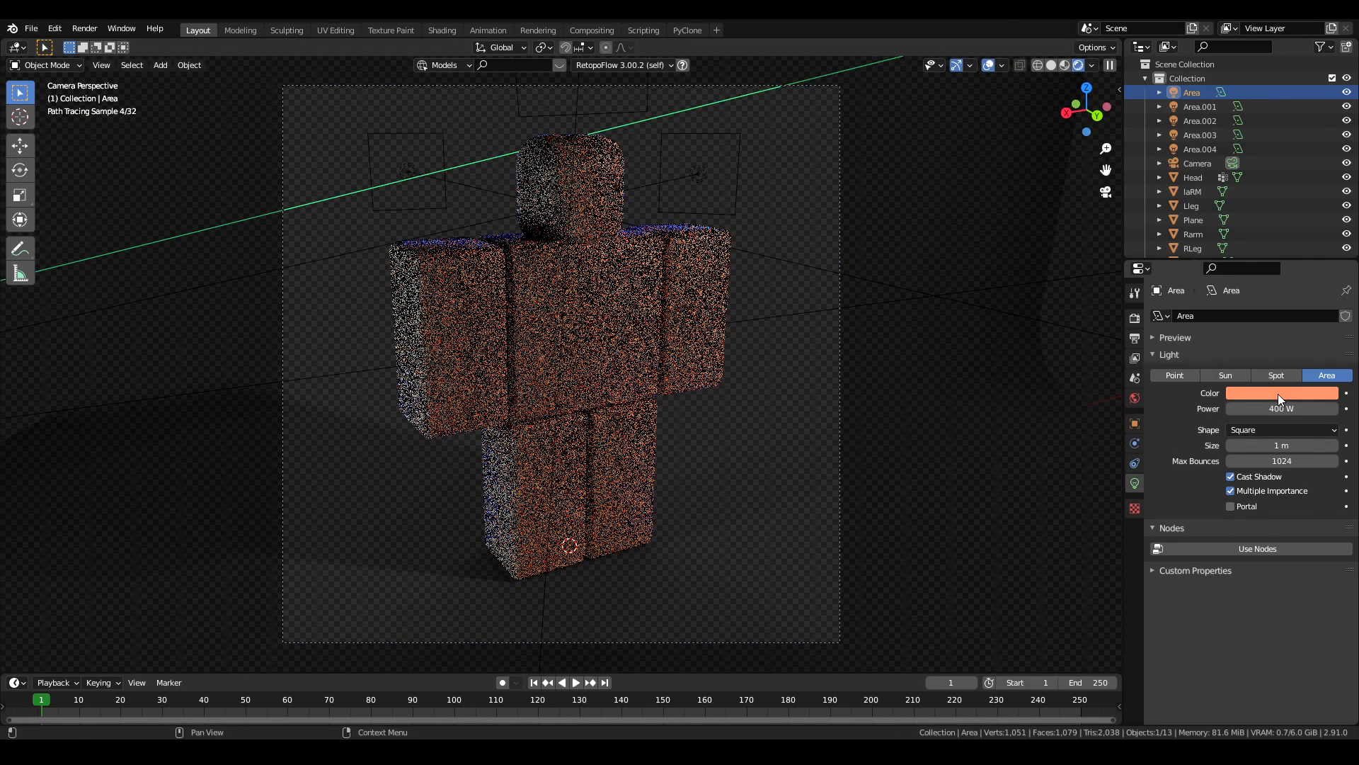
pyautogui.click(1282, 392)
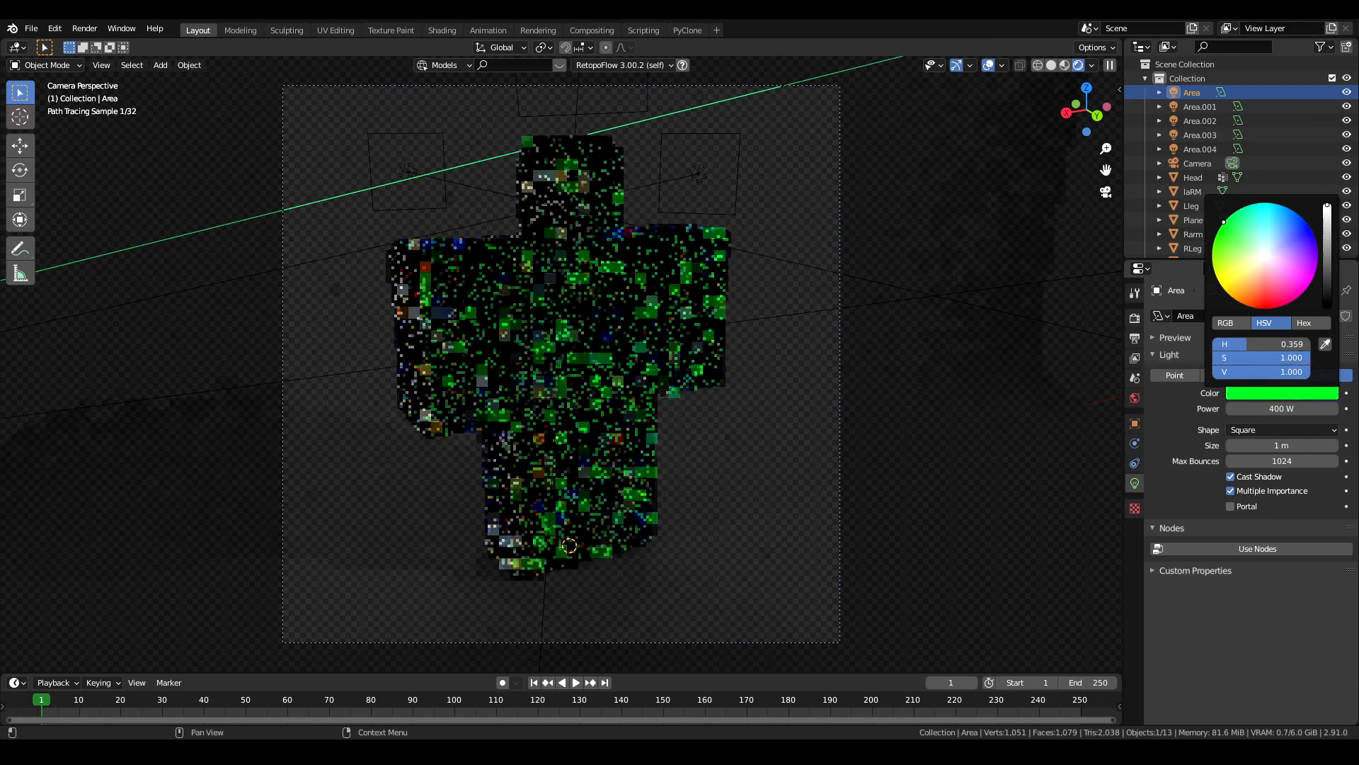